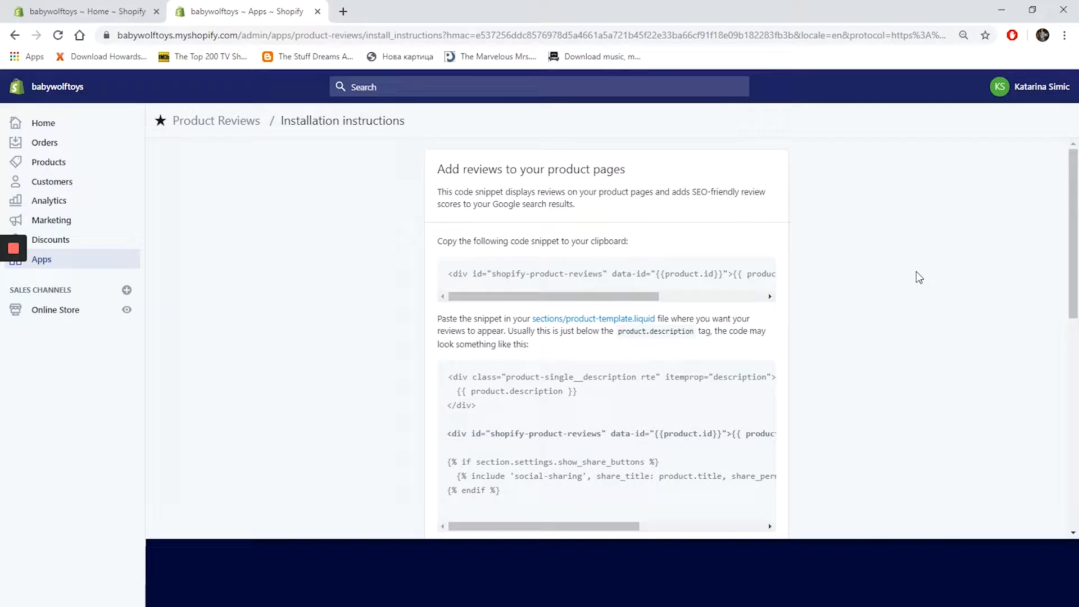
From Apps, open Online Store Themes and show the Debut theme's actions menu.
{"action": "left_click", "coordinate": [41, 259]}
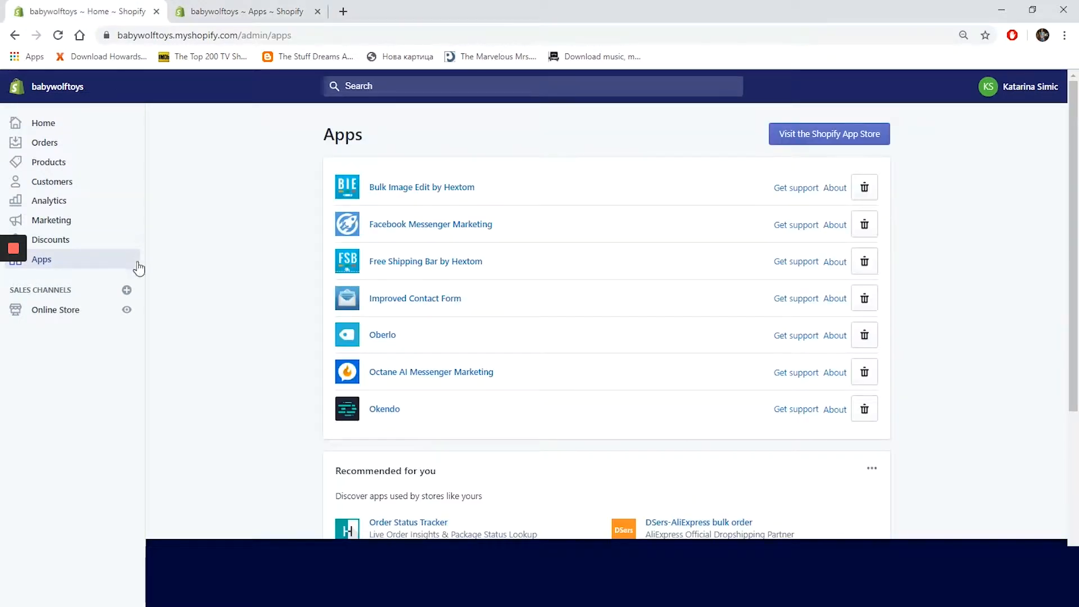
{"action": "left_click", "coordinate": [55, 309]}
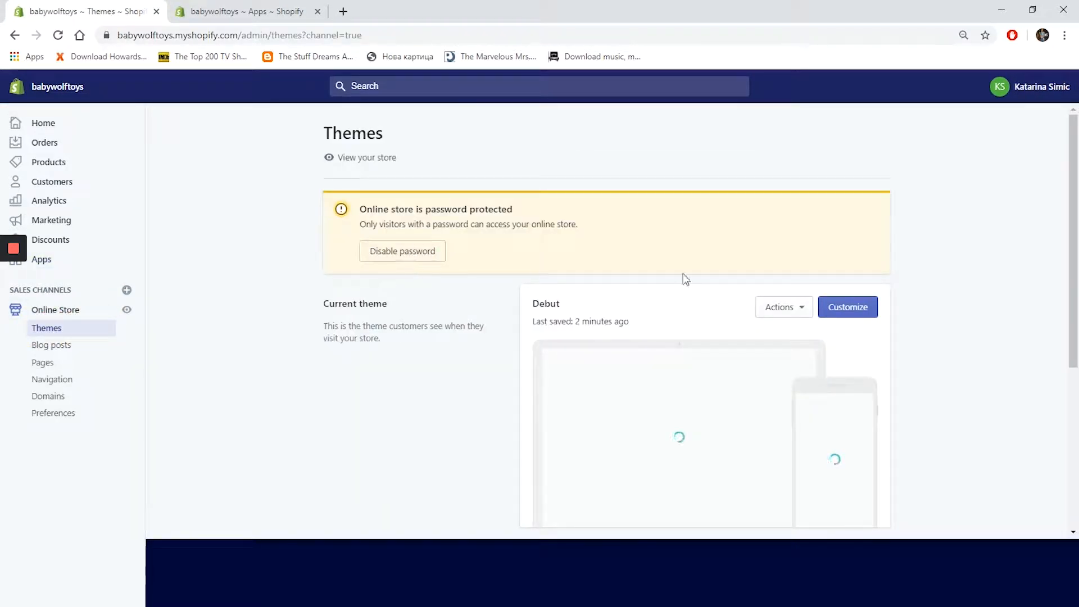
{"action": "left_click", "coordinate": [783, 307]}
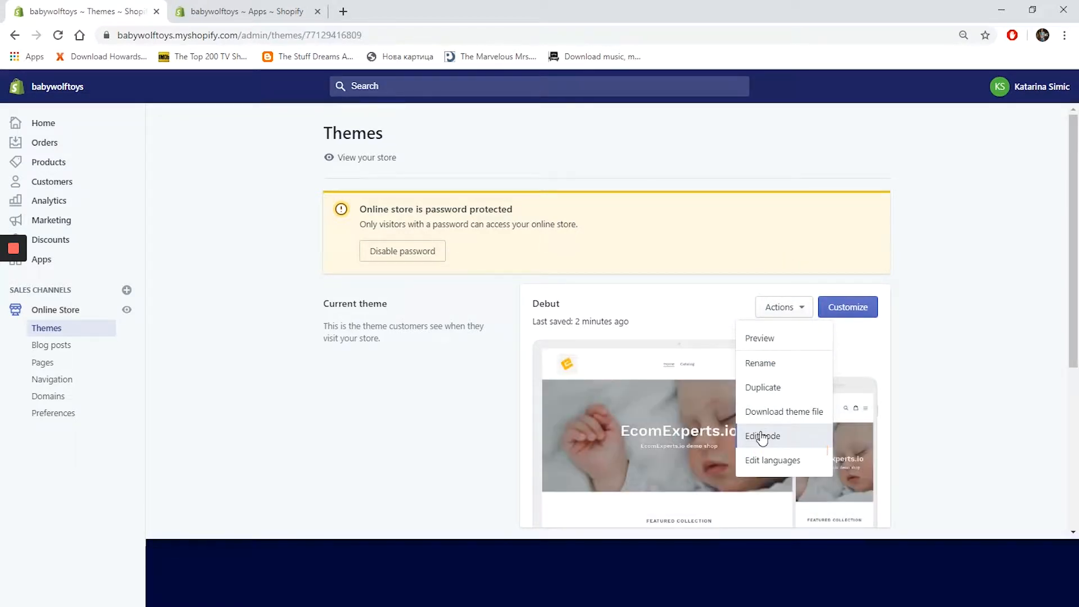
In Debut's code editor, open product-template.liquid and find 'product.description'.
{"action": "left_click", "coordinate": [761, 437]}
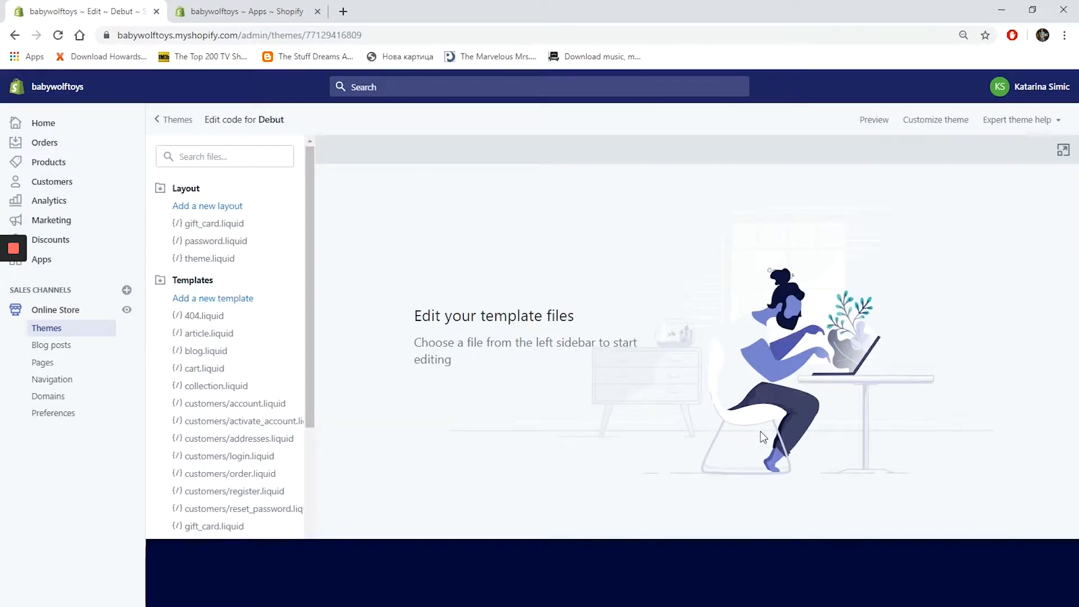
{"action": "type", "text": "p"}
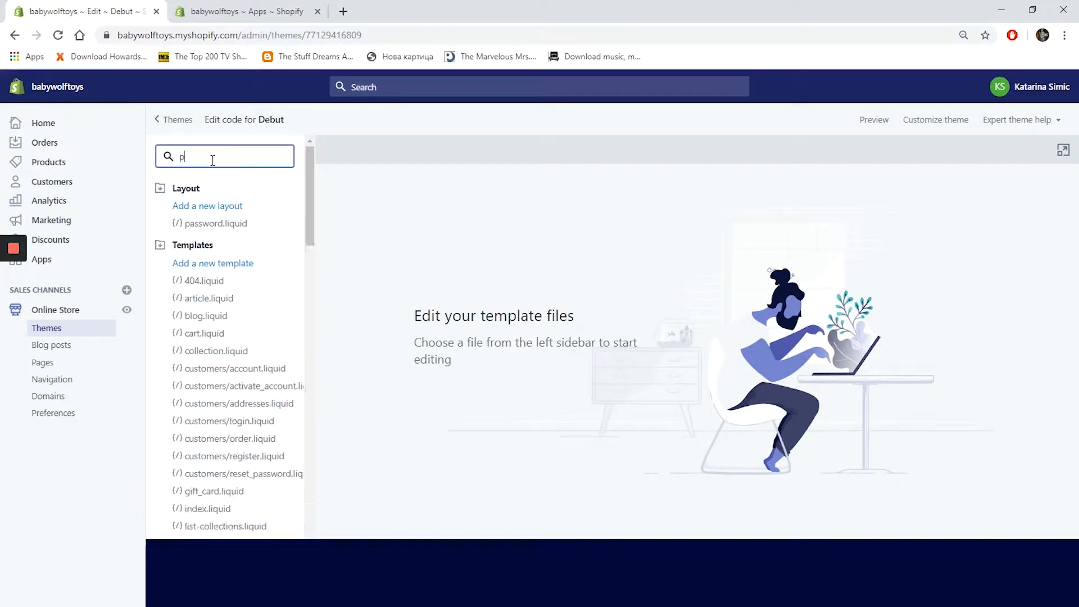
{"action": "type", "text": "rodu"}
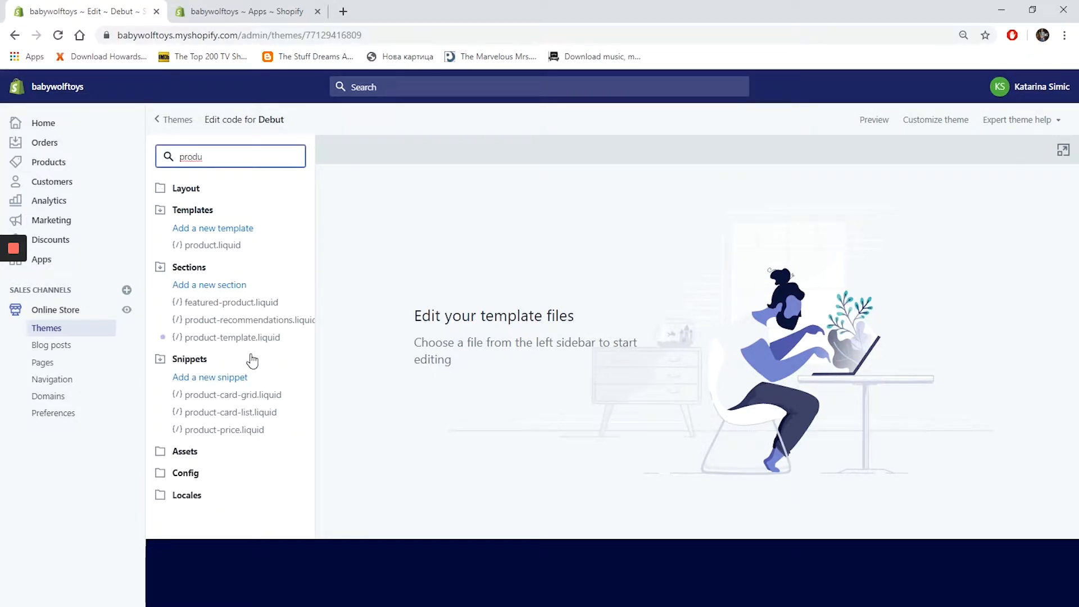
{"action": "left_click", "coordinate": [233, 337]}
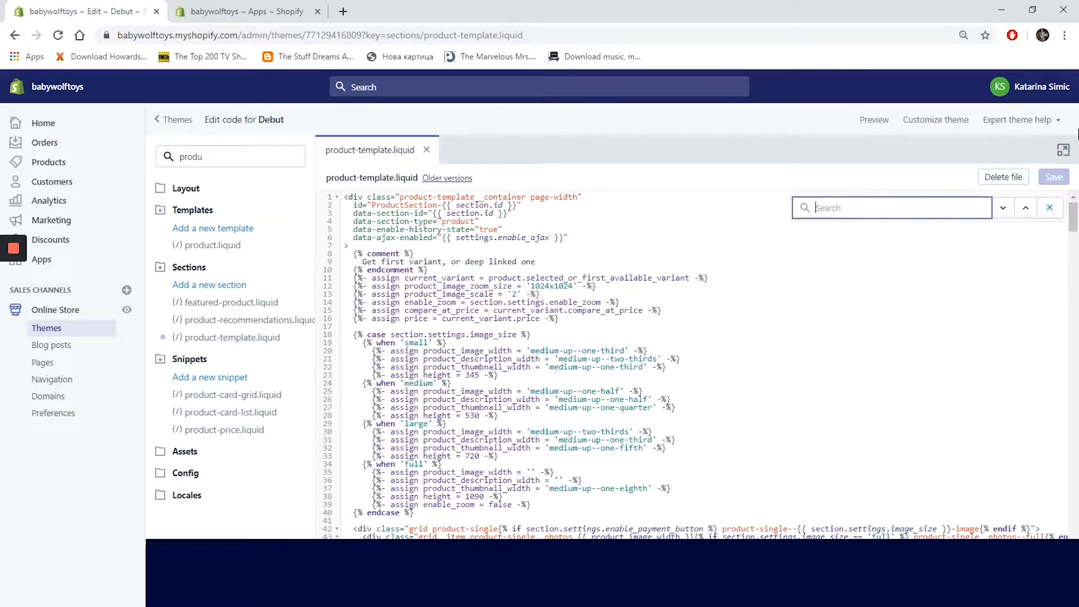
{"action": "type", "text": "product.des"}
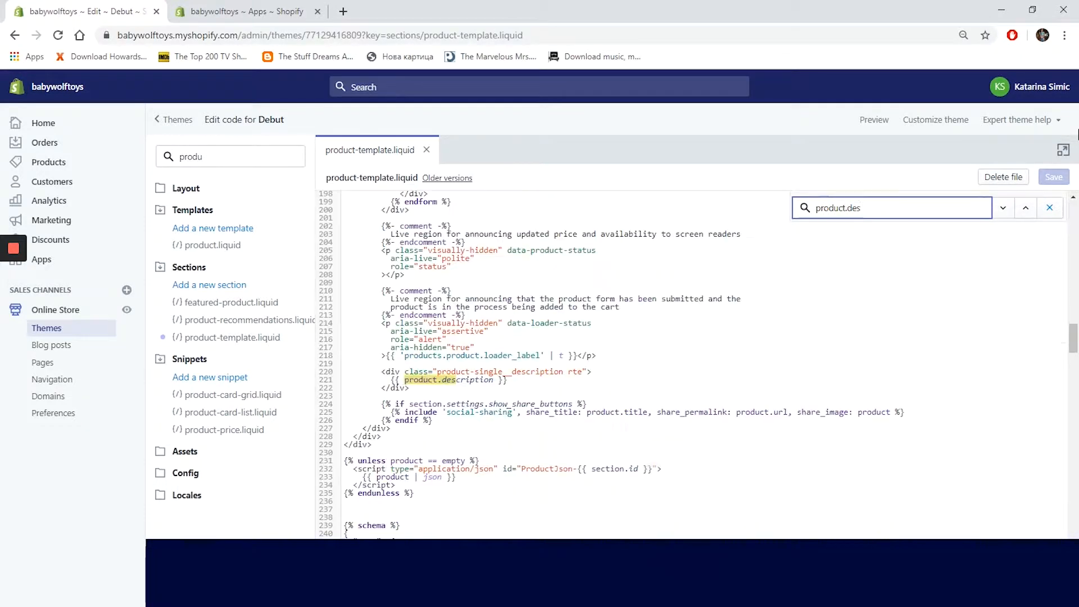
{"action": "type", "text": "cription"}
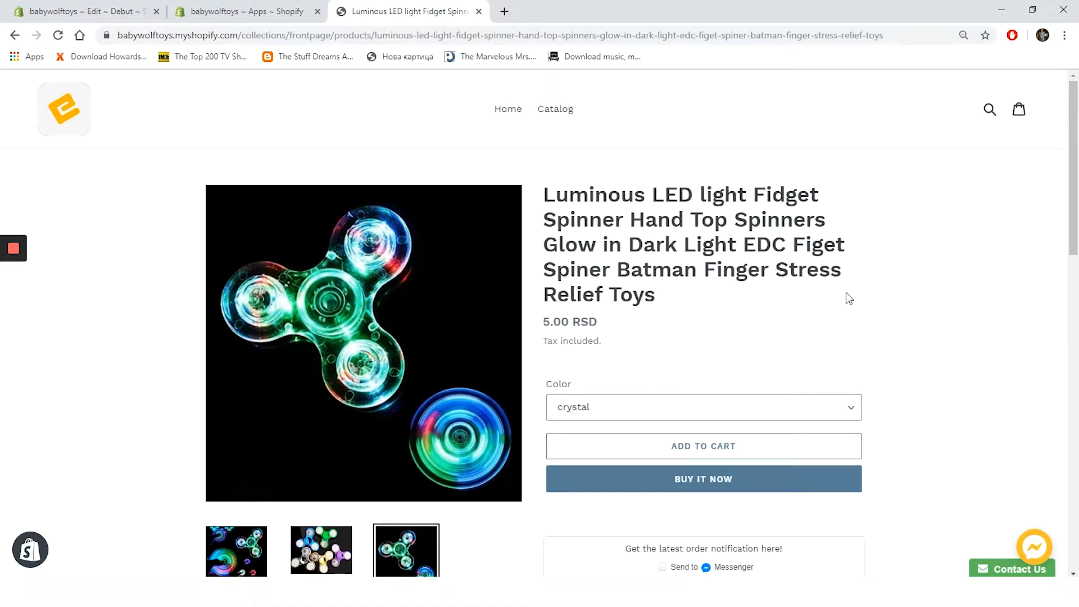
{"action": "scroll", "scroll_direction": "down", "scroll_amount": 3}
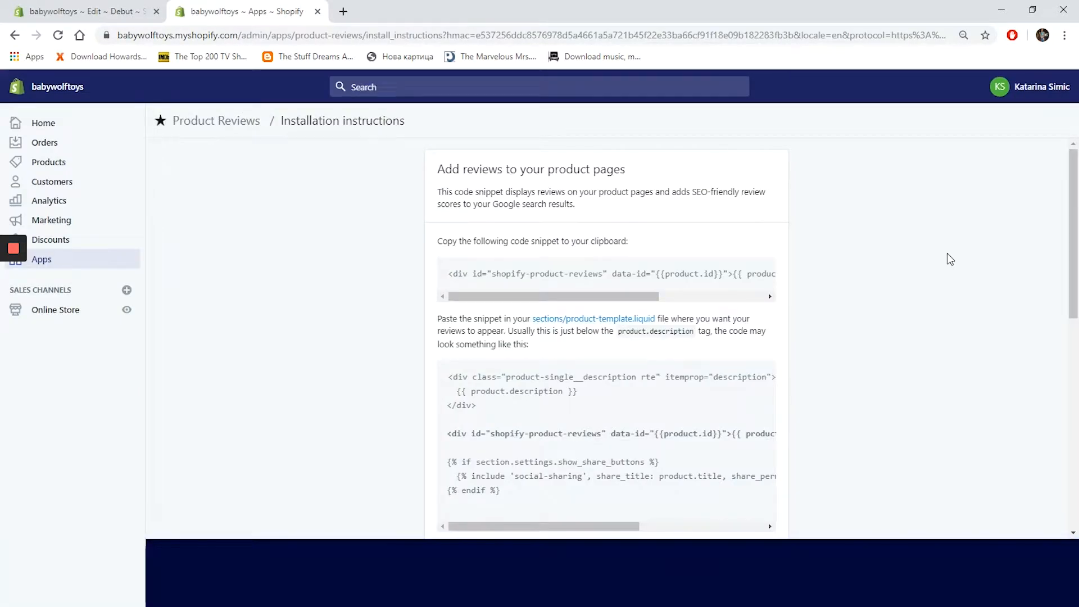
Show the star-rating badge instructions and select the shopify-product-reviews-badge snippet.
{"action": "scroll", "scroll_direction": "down", "scroll_amount": 3}
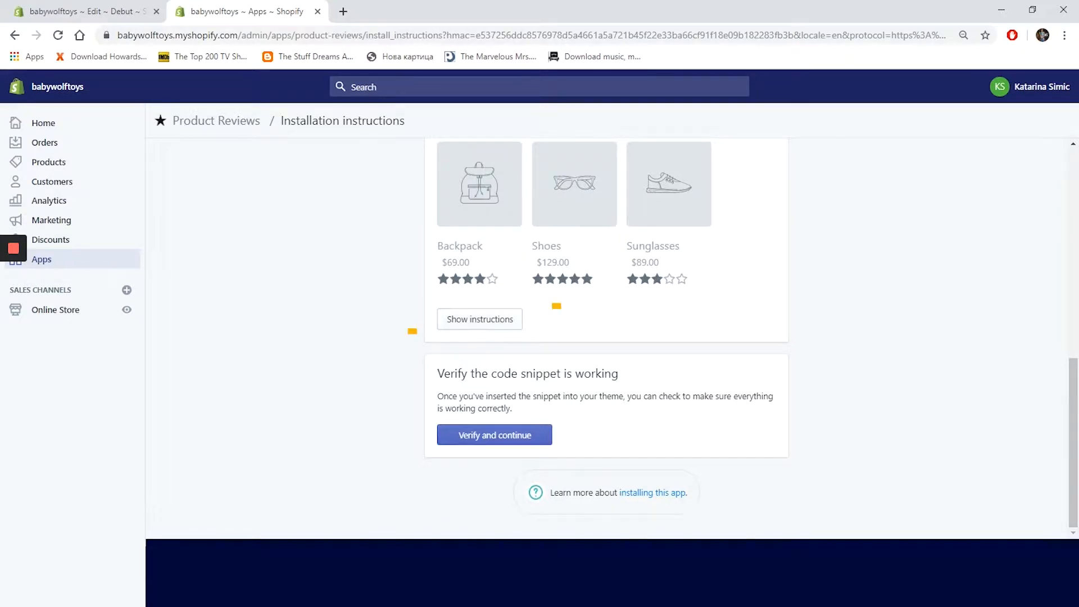
{"action": "left_click", "coordinate": [480, 319]}
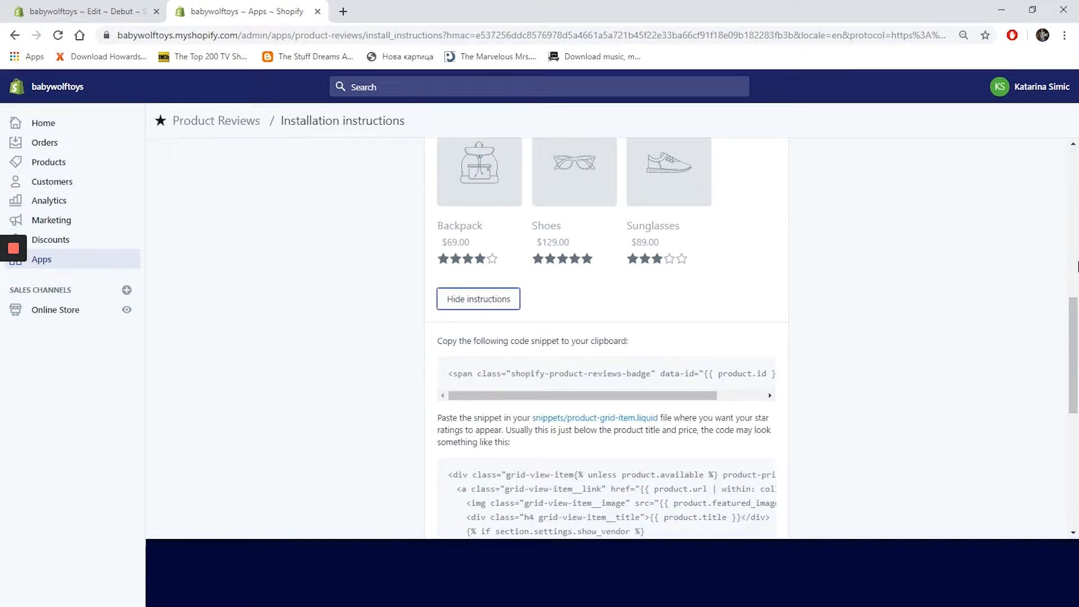
{"action": "scroll", "scroll_direction": "down", "scroll_amount": 3}
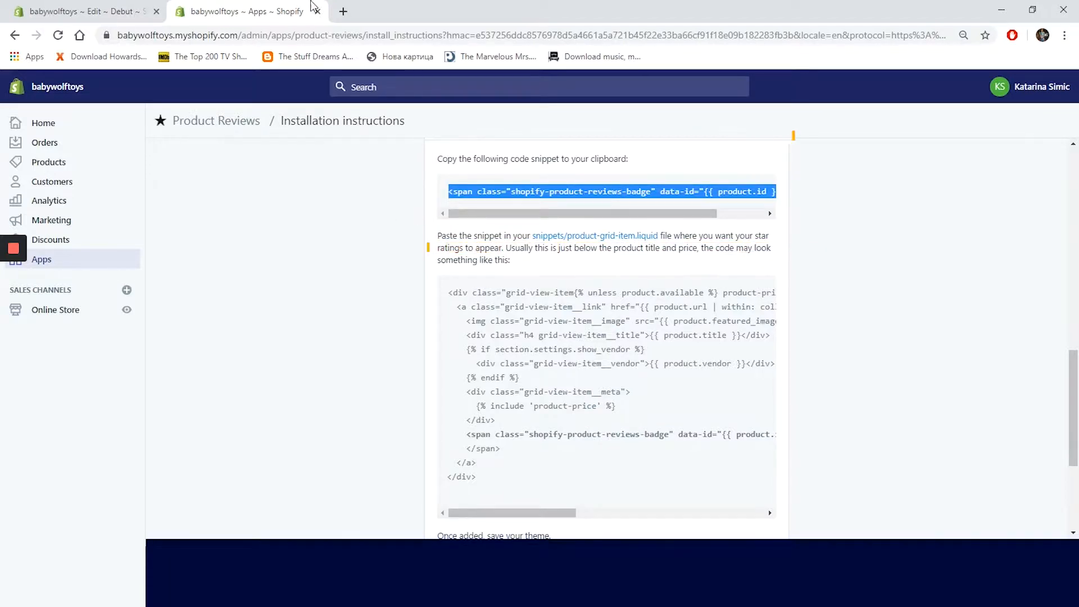
{"action": "left_click", "coordinate": [107, 11]}
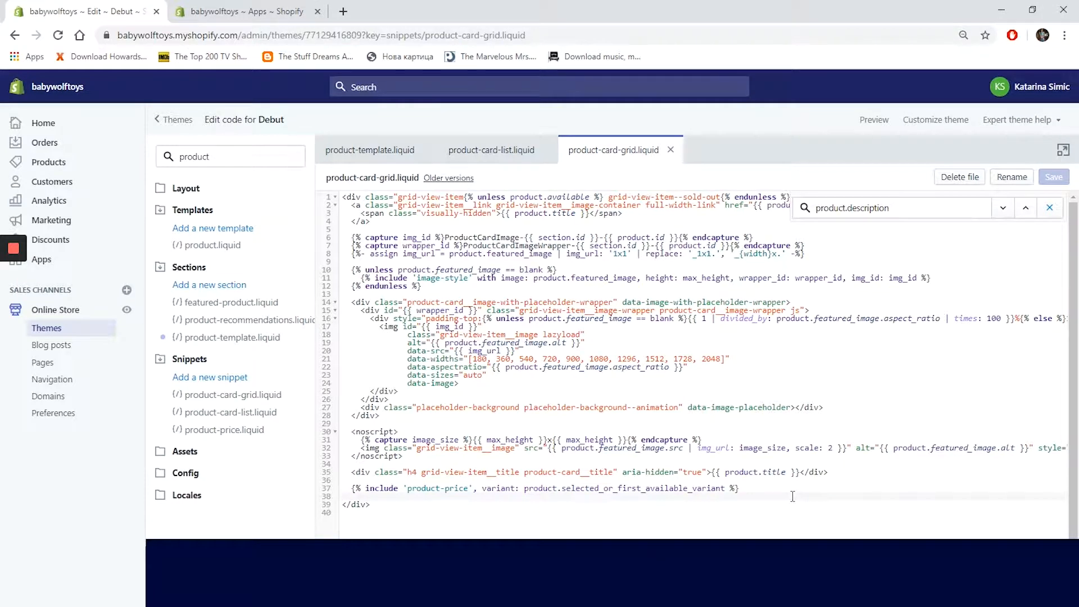
{"action": "mouse_move", "coordinate": [778, 491]}
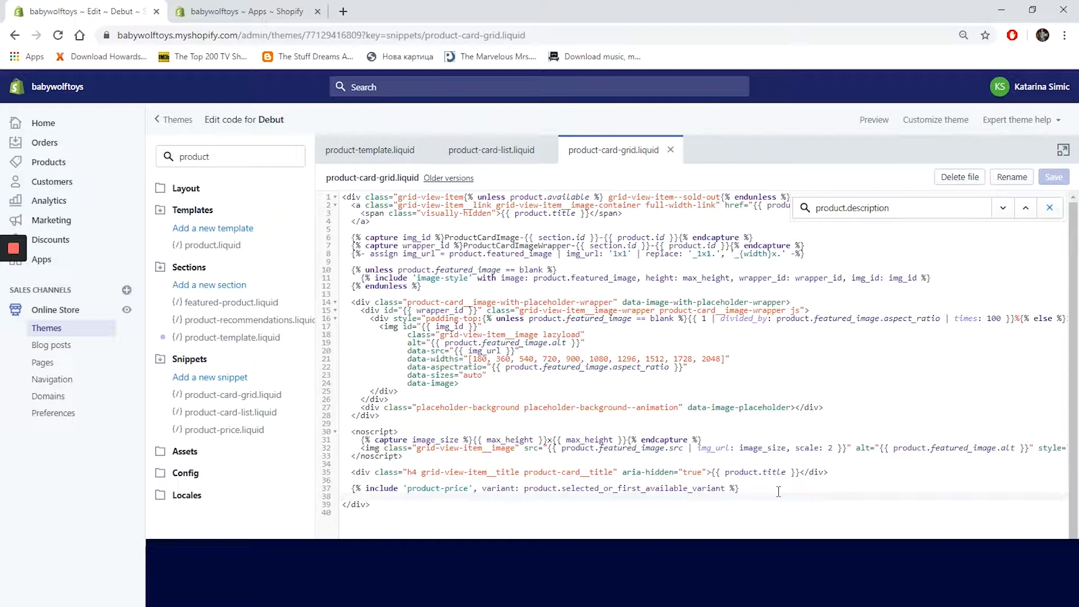
Paste the shopify-product-reviews-badge span into product-card-grid.liquid and save.
{"action": "type", "text": "<span class=\"shopify-product-reviews-badge\" data-id=\"{{ product.id }}\"></span>"}
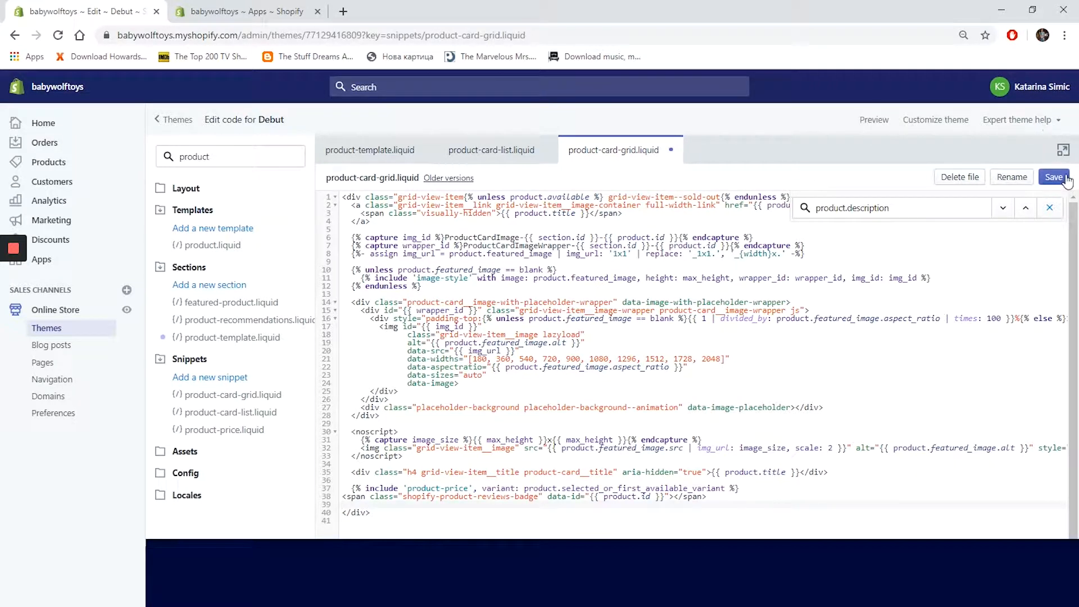
{"action": "left_click", "coordinate": [1053, 177]}
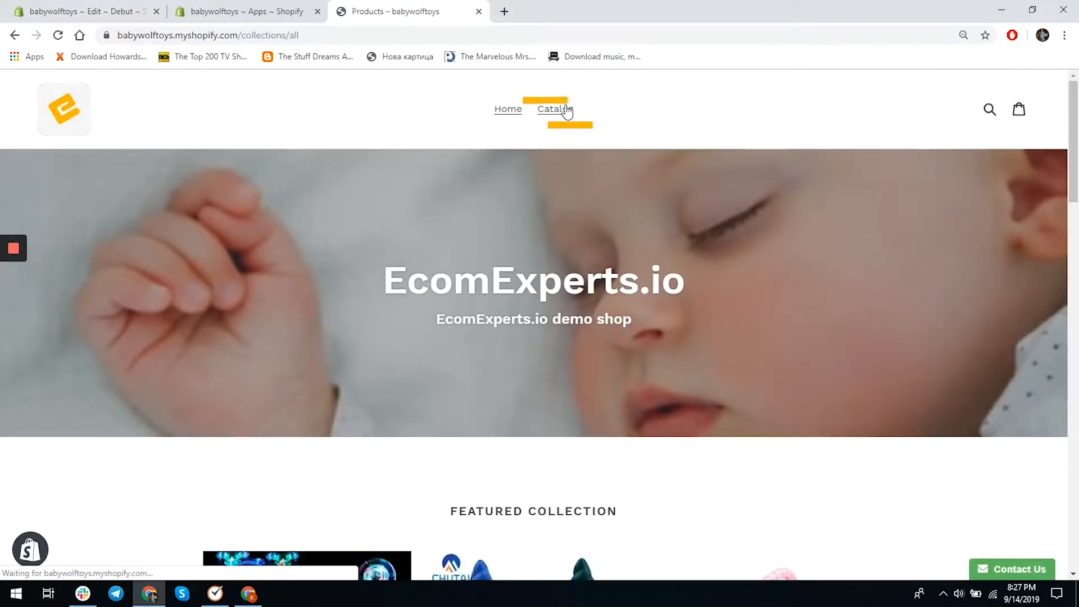
{"action": "scroll", "scroll_direction": "down", "scroll_amount": 3}
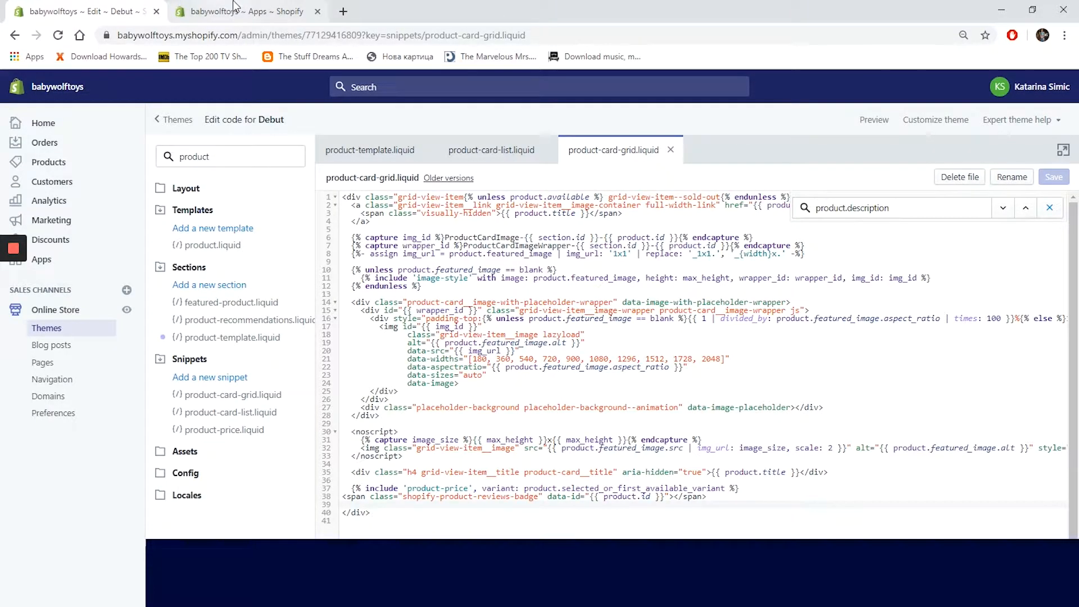
Choose Verify, then Continue without verifying, and proceed to the Product Reviews page.
{"action": "left_click", "coordinate": [250, 11]}
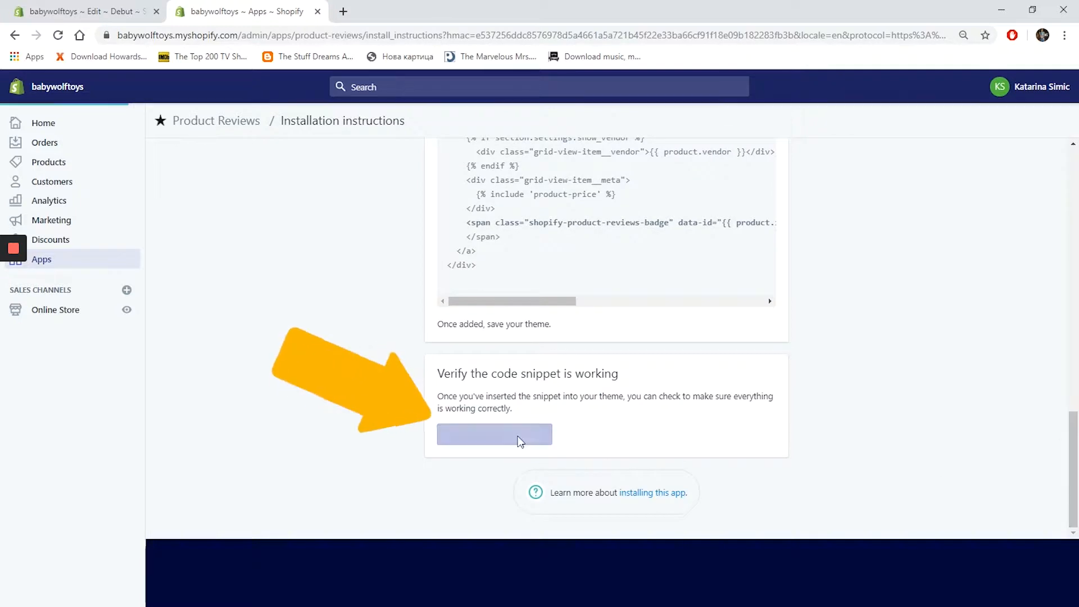
{"action": "left_click", "coordinate": [494, 434]}
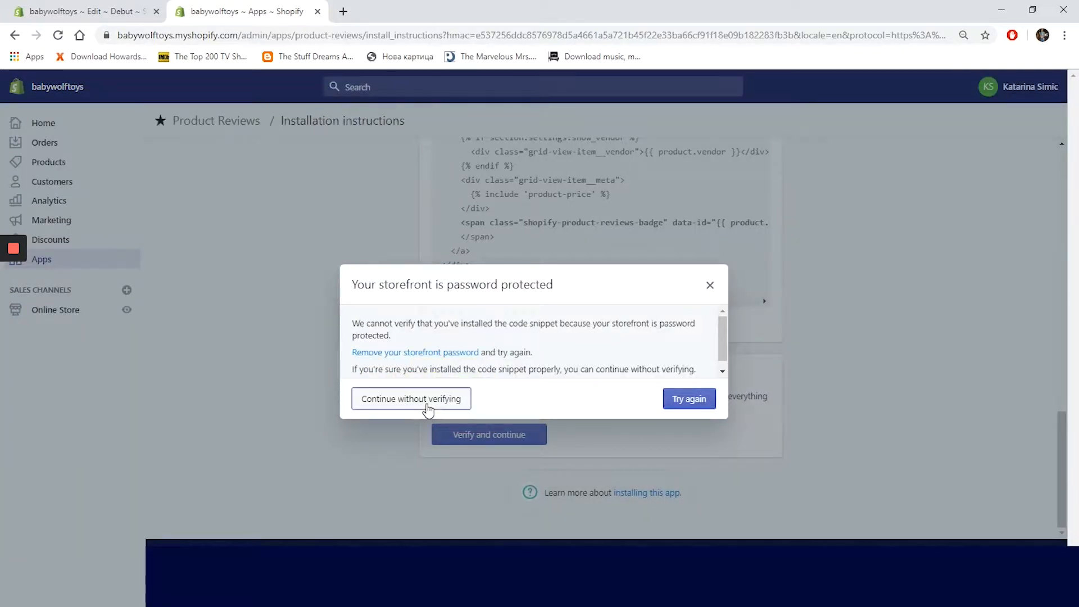
{"action": "left_click", "coordinate": [411, 398]}
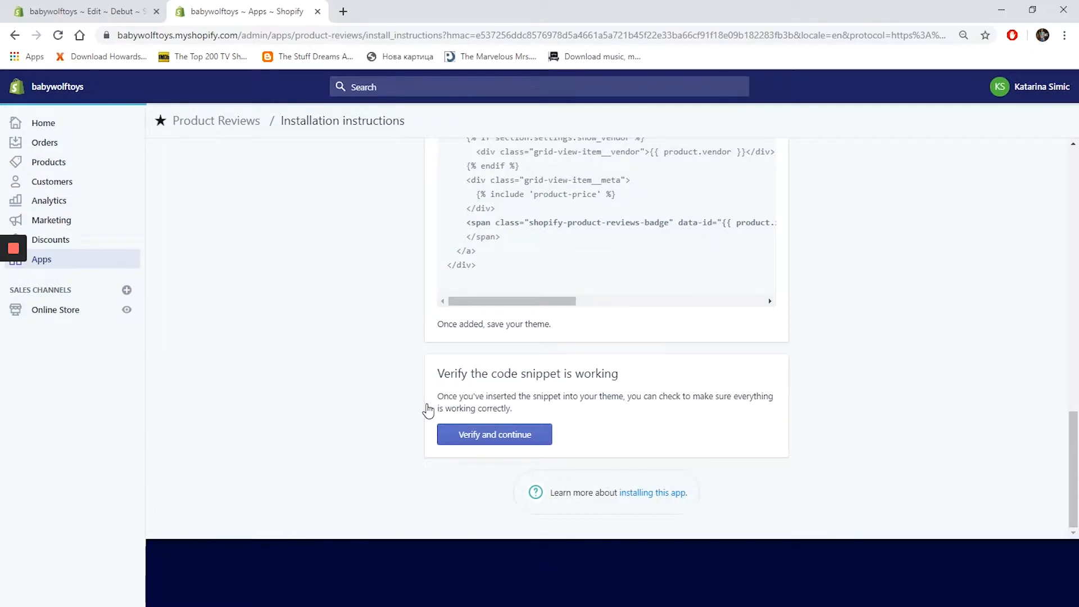
{"action": "left_click", "coordinate": [494, 434]}
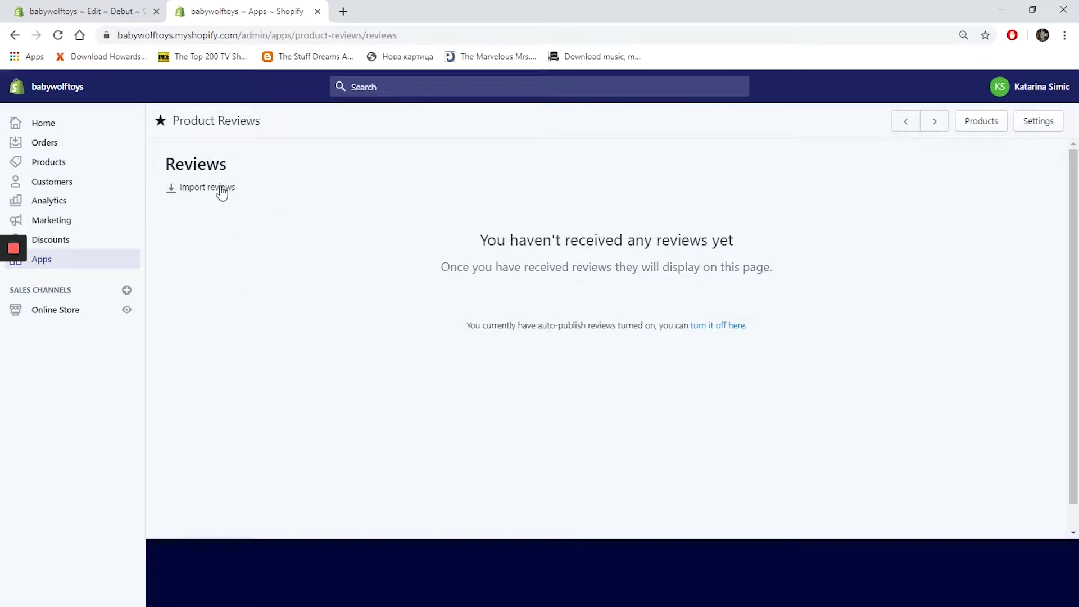
{"action": "mouse_move", "coordinate": [309, 198]}
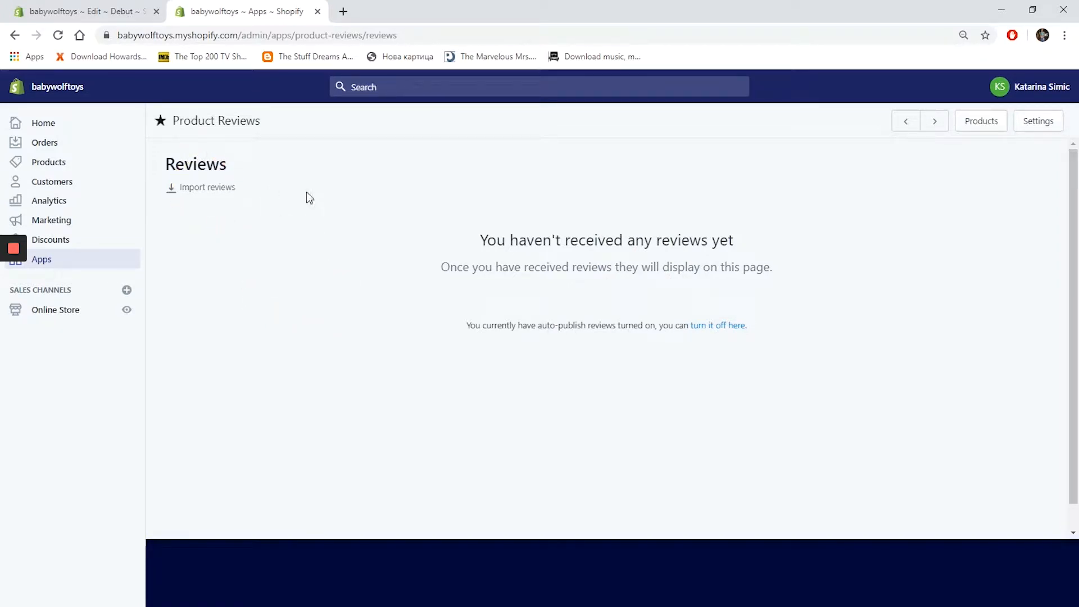
{"action": "mouse_move", "coordinate": [993, 125]}
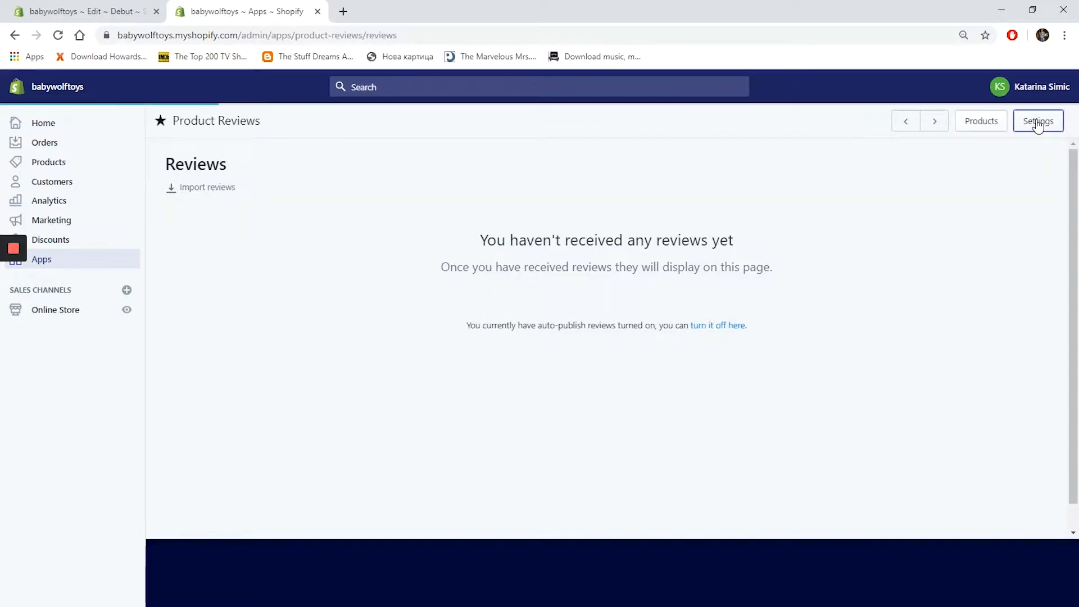
In Product Reviews settings, disable auto-publishing and enable email alerts for new reviews.
{"action": "left_click", "coordinate": [1039, 121]}
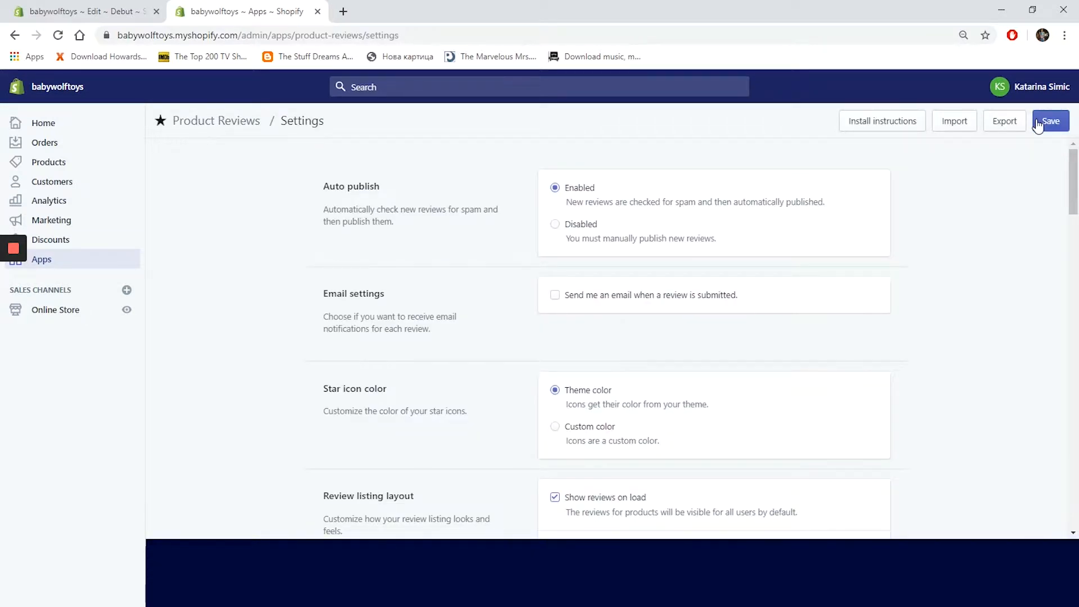
{"action": "mouse_move", "coordinate": [1028, 193]}
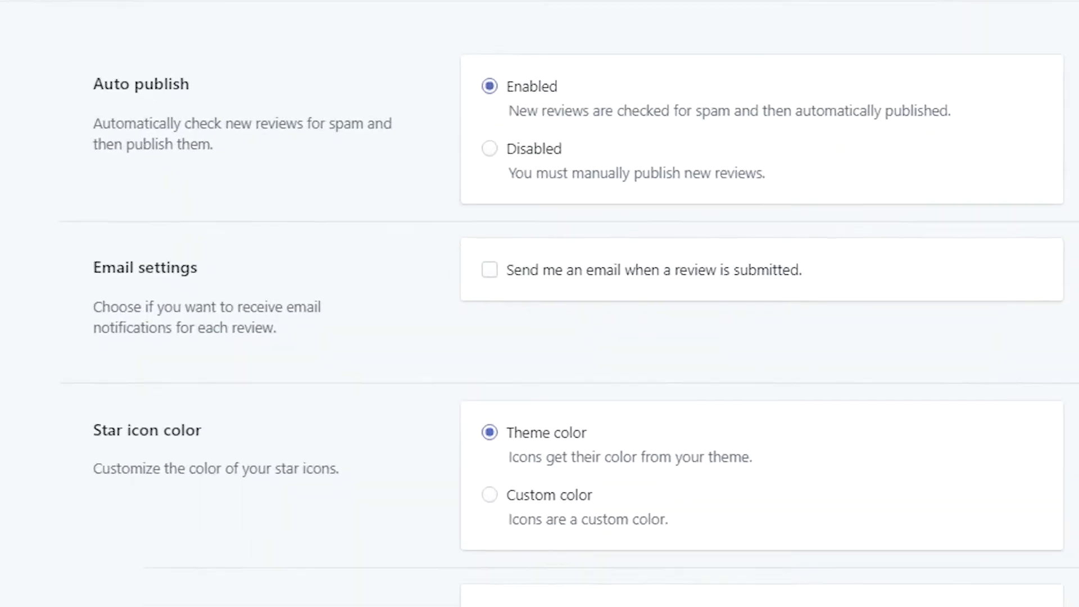
{"action": "left_click", "coordinate": [489, 148]}
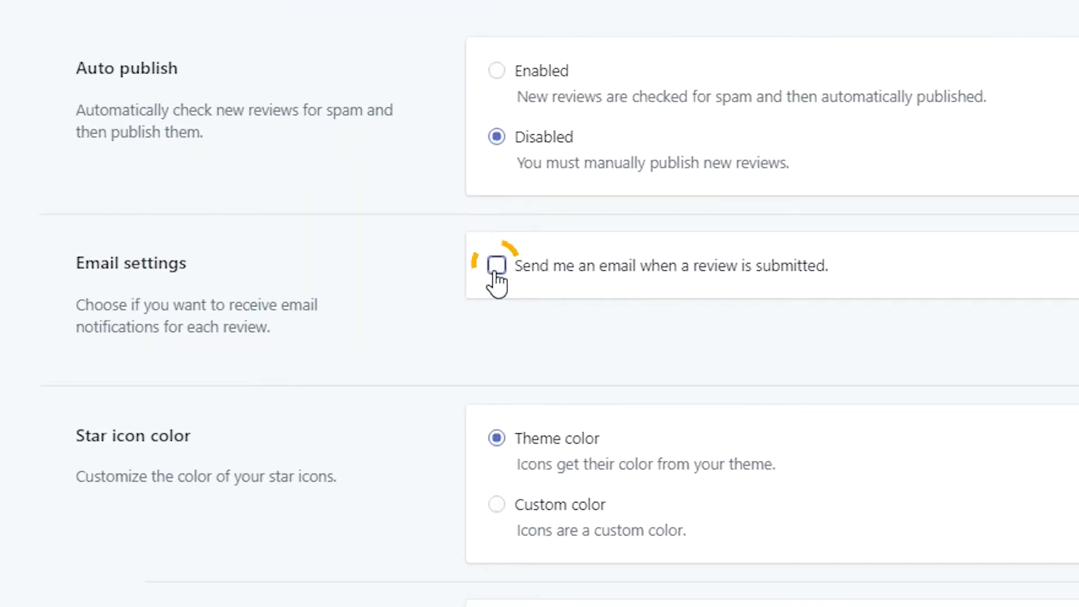
{"action": "left_click", "coordinate": [497, 266]}
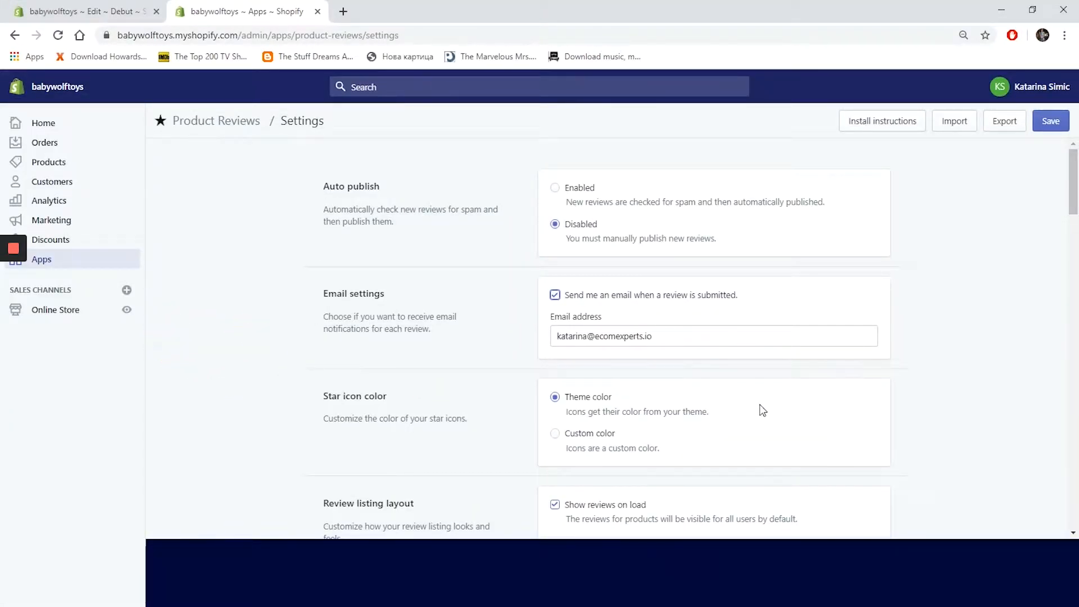
{"action": "mouse_move", "coordinate": [728, 420]}
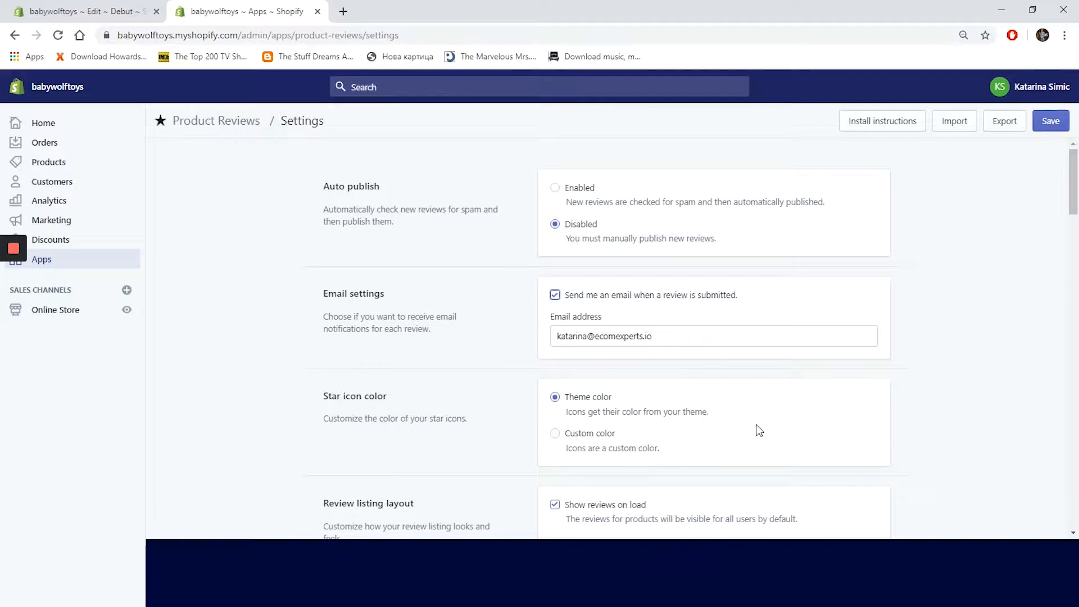
Set the star icon colour to a custom blue, scrolling to the review listing text fields.
{"action": "left_click", "coordinate": [554, 433]}
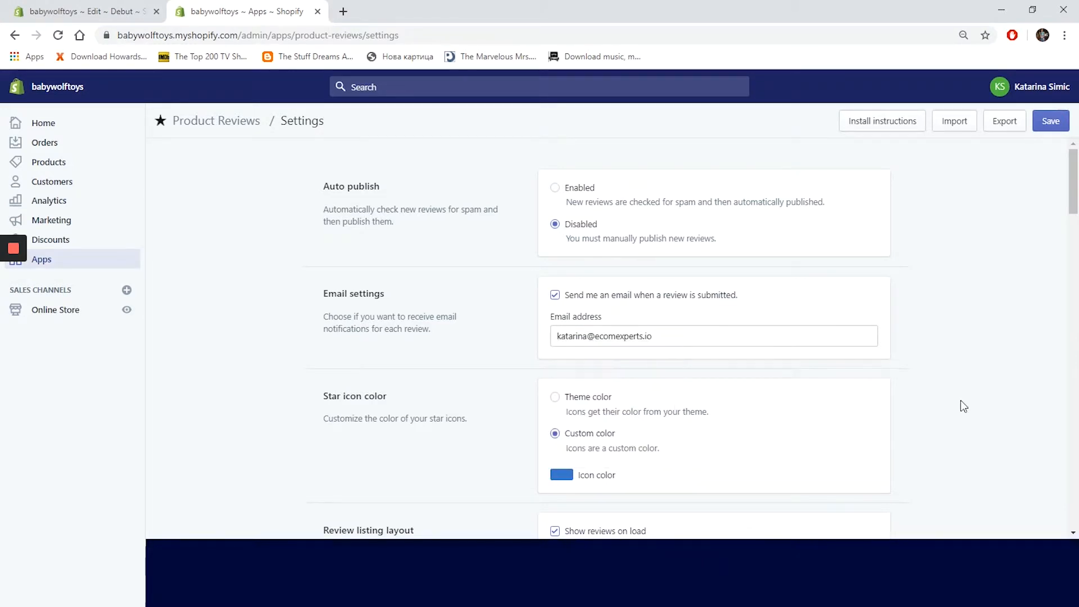
{"action": "scroll", "scroll_direction": "down", "scroll_amount": 3}
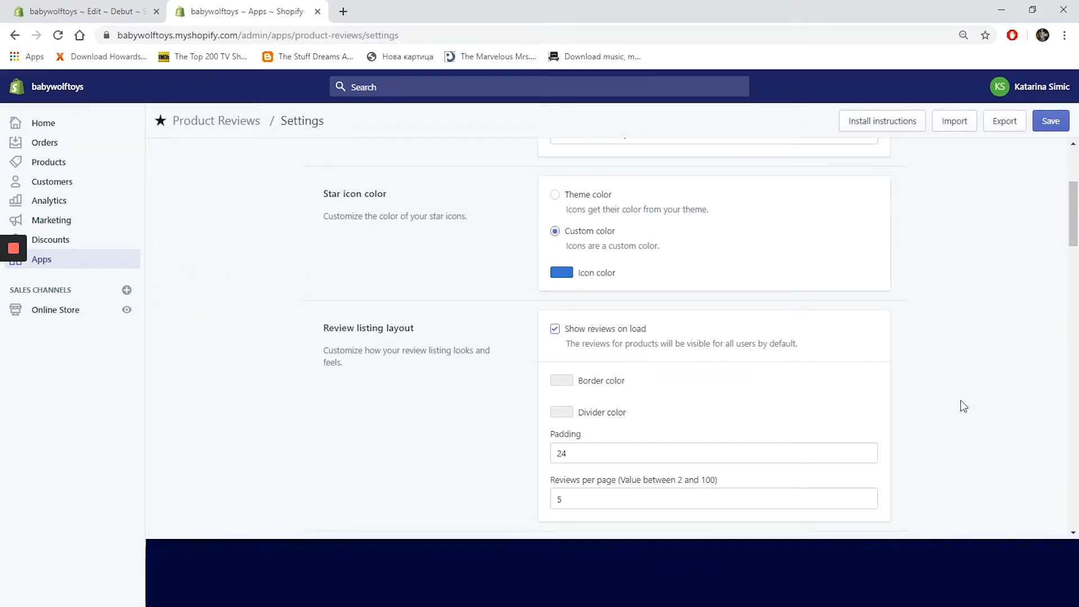
{"action": "scroll", "scroll_direction": "down", "scroll_amount": 3}
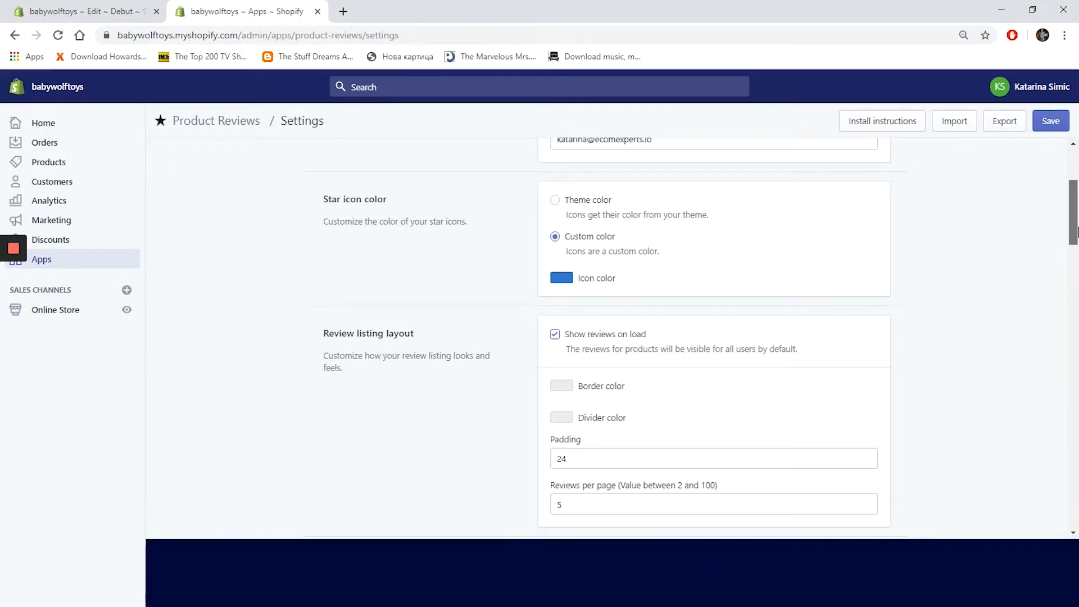
{"action": "scroll", "scroll_direction": "down", "scroll_amount": 3}
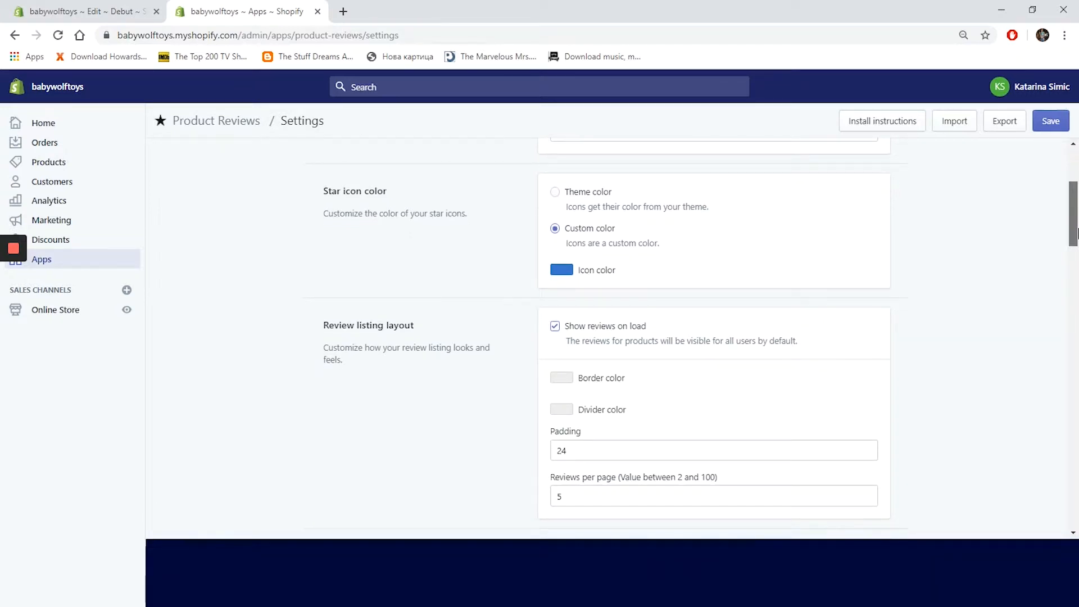
{"action": "scroll", "scroll_direction": "down", "scroll_amount": 3}
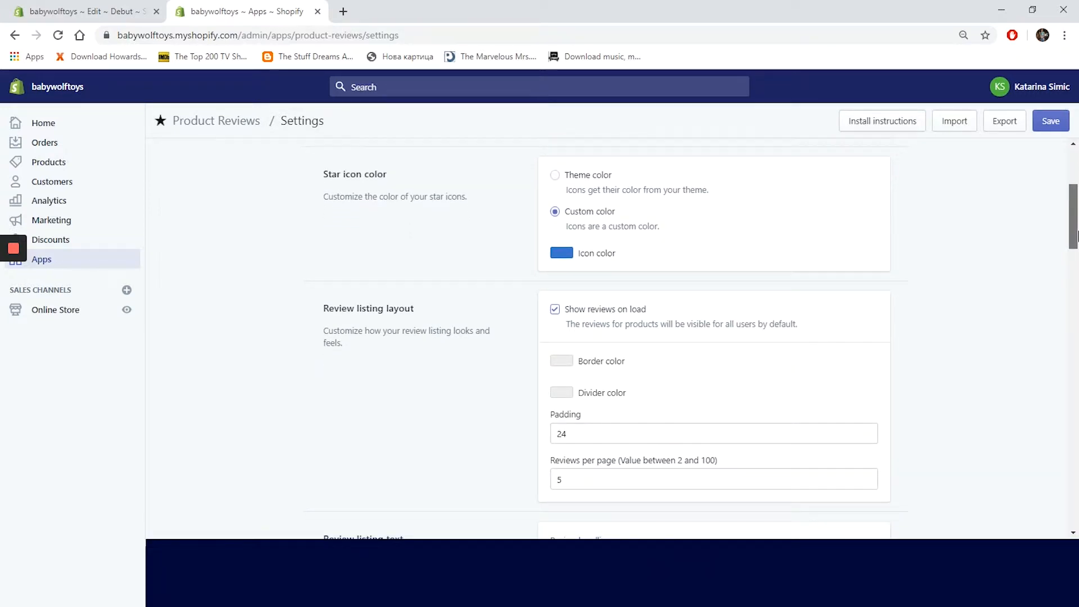
{"action": "scroll", "scroll_direction": "down", "scroll_amount": 3}
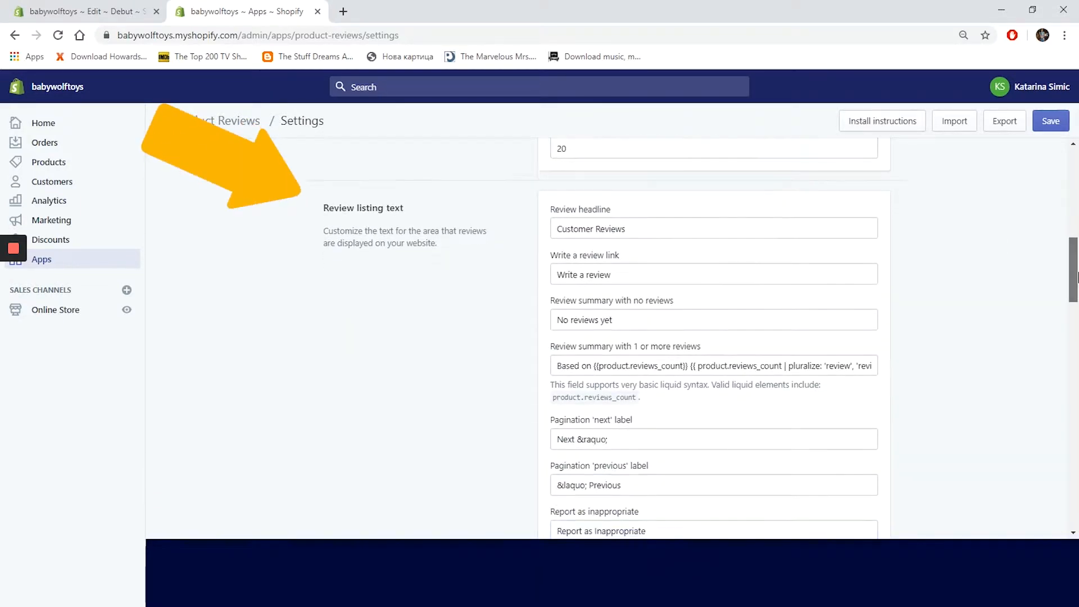
{"action": "scroll", "scroll_direction": "down", "scroll_amount": 3}
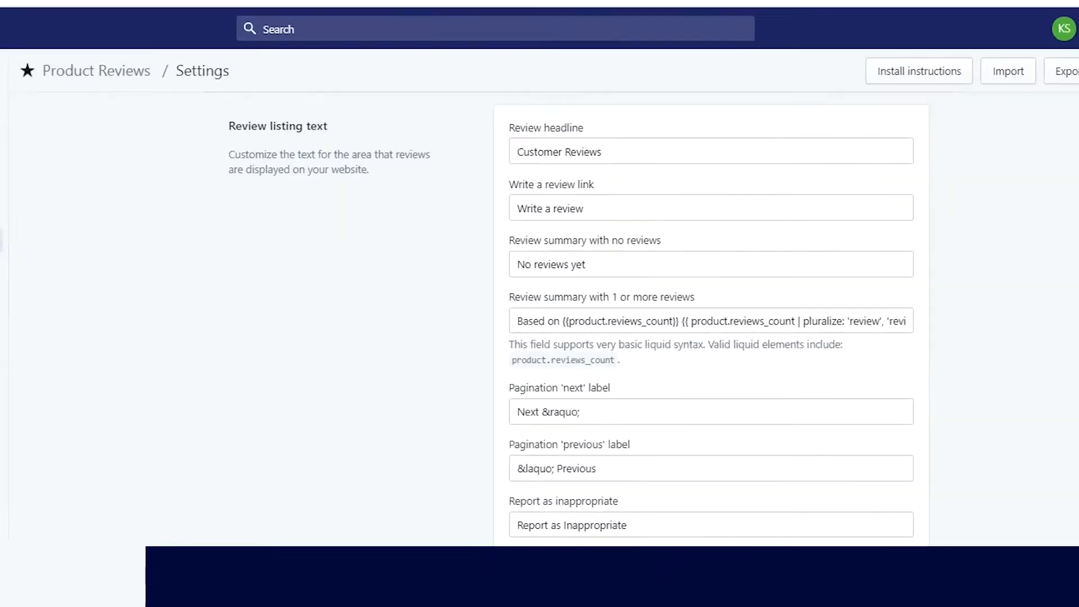
{"action": "scroll", "scroll_direction": "down", "scroll_amount": 3}
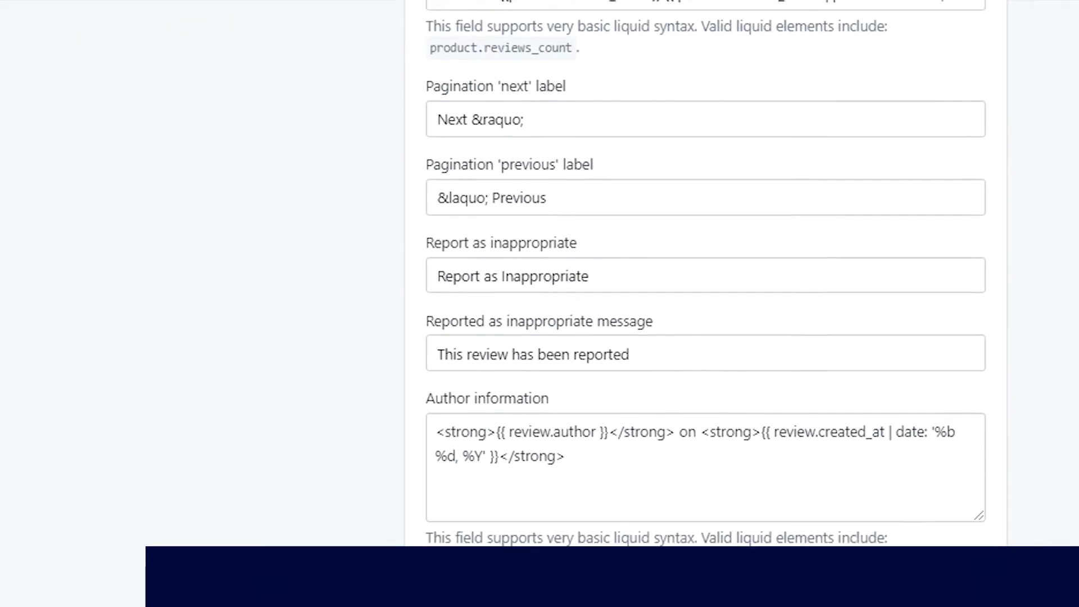
{"action": "scroll", "scroll_direction": "down", "scroll_amount": 3}
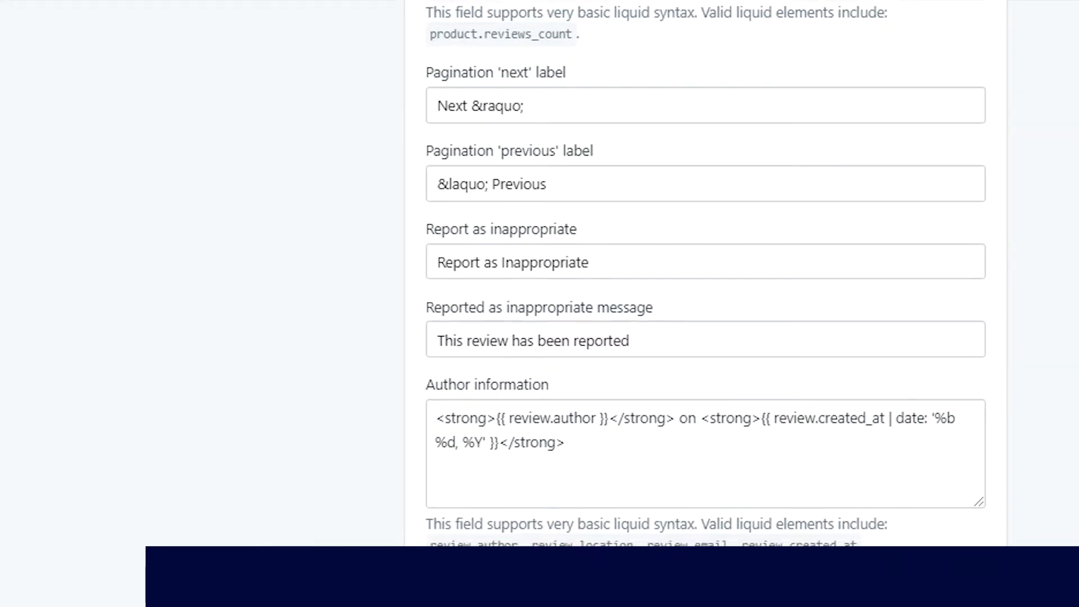
{"action": "scroll", "scroll_direction": "down", "scroll_amount": 3}
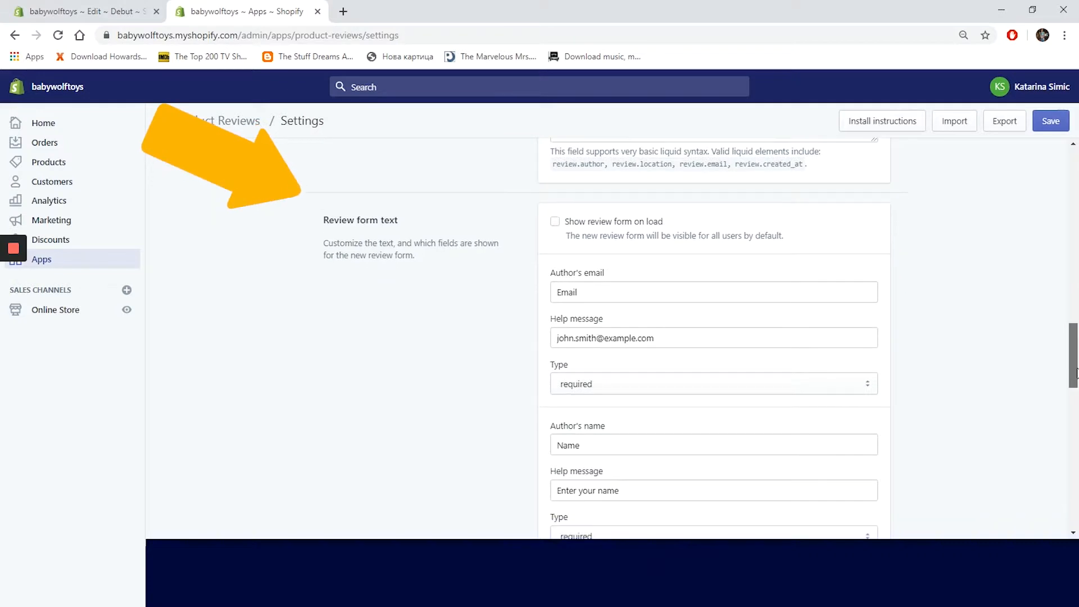
{"action": "scroll", "scroll_direction": "down", "scroll_amount": 3}
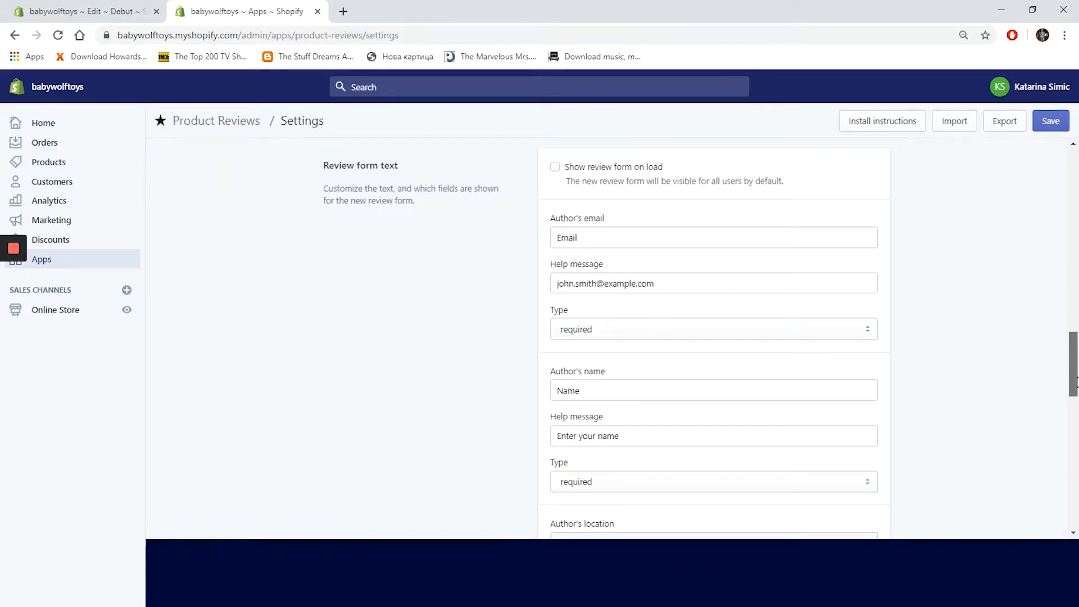
{"action": "scroll", "scroll_direction": "down", "scroll_amount": 3}
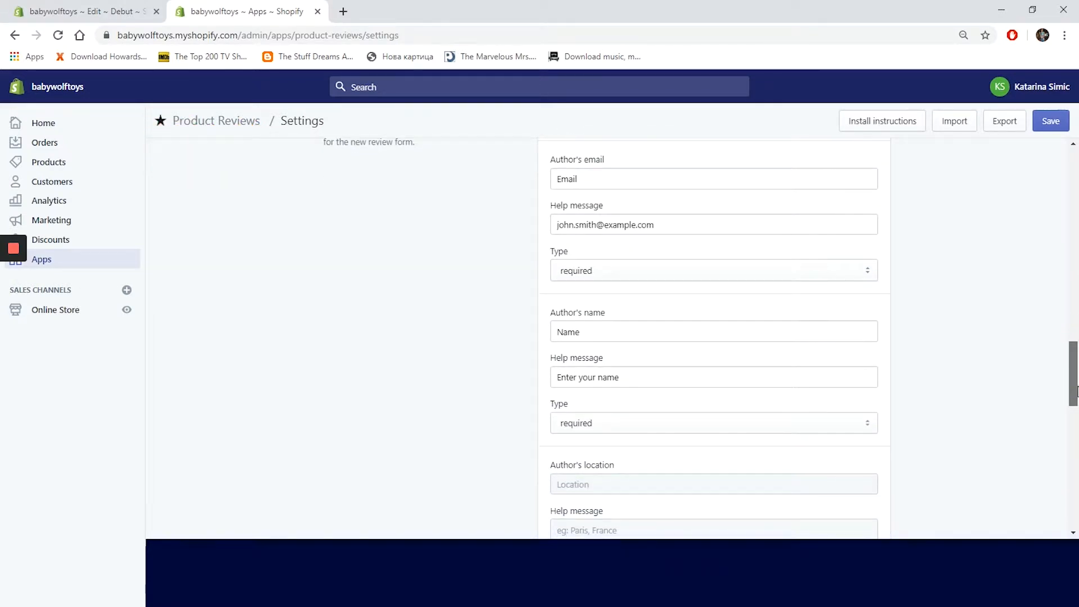
{"action": "scroll", "scroll_direction": "down", "scroll_amount": 3}
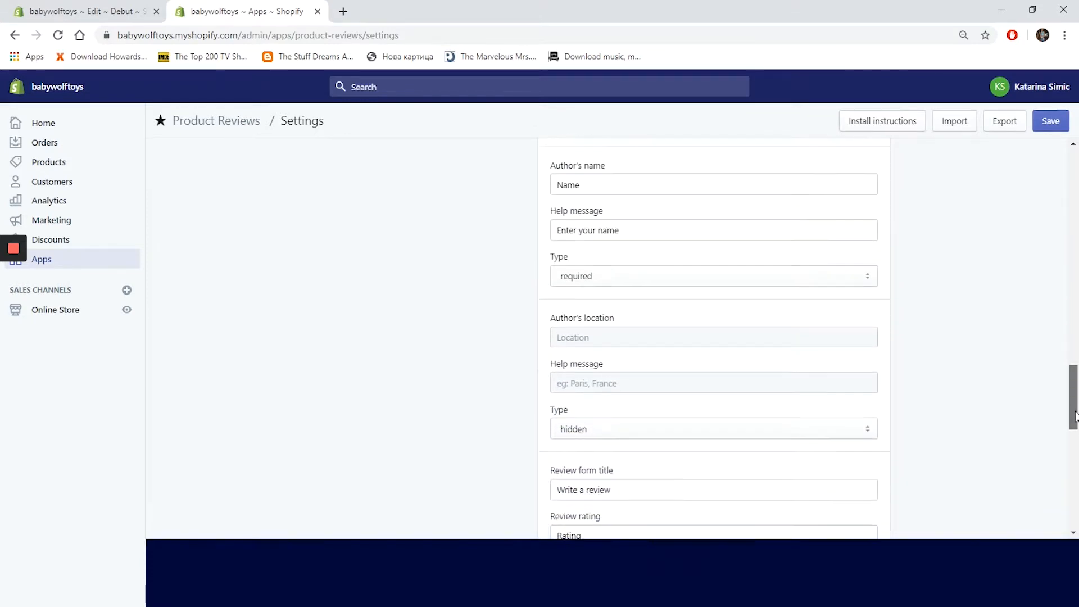
{"action": "scroll", "scroll_direction": "down", "scroll_amount": 3}
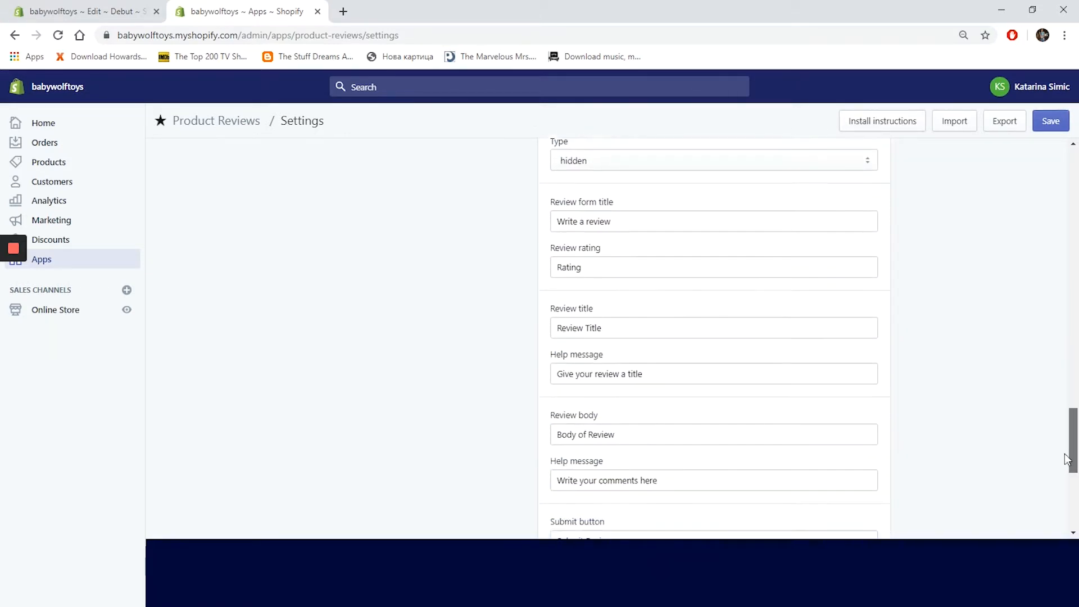
{"action": "scroll", "scroll_direction": "down", "scroll_amount": 3}
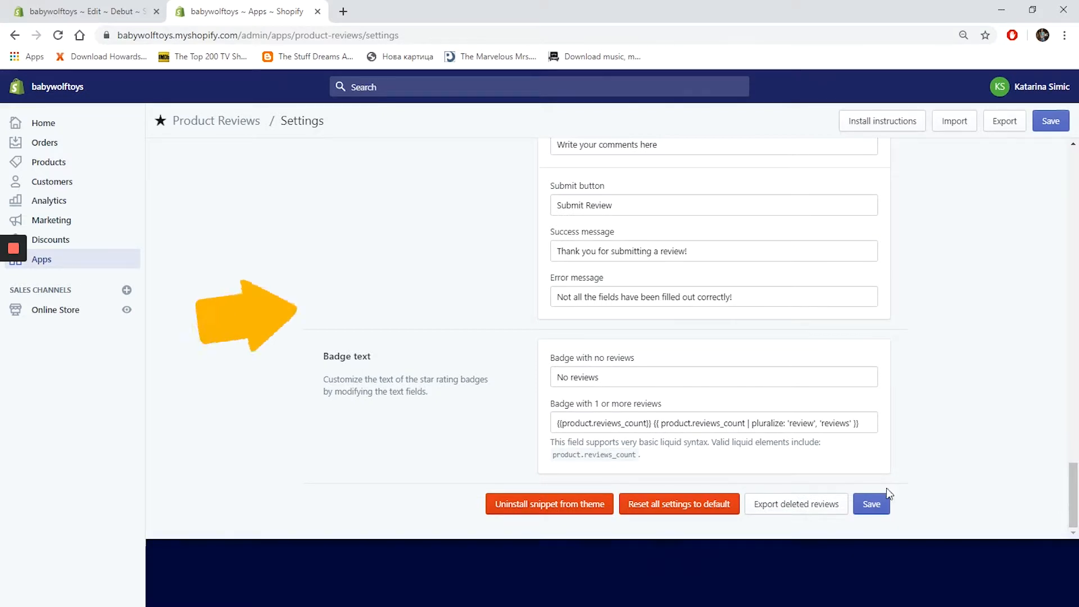
Set the no-reviews badge text to 'Be the first to review', save, and dismiss the toast.
{"action": "type", "text": "Be the first t"}
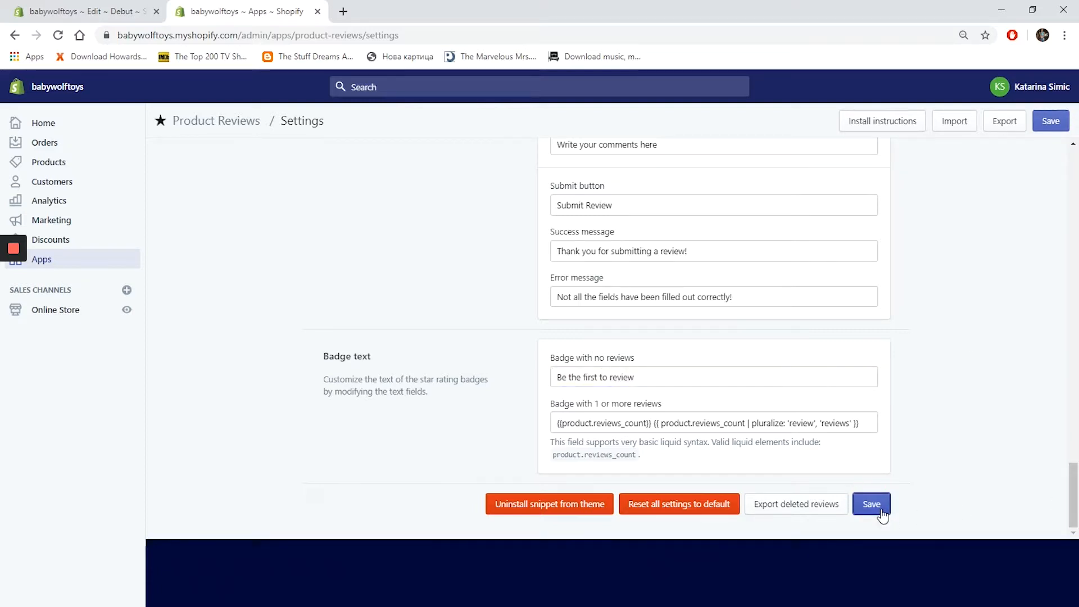
{"action": "left_click", "coordinate": [871, 504]}
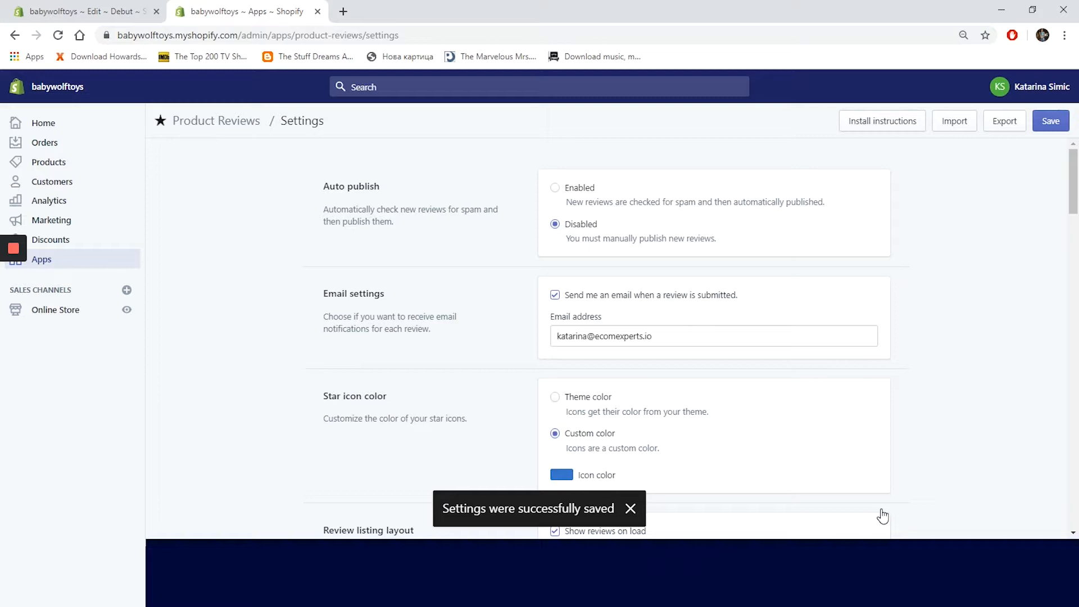
{"action": "left_click", "coordinate": [630, 509]}
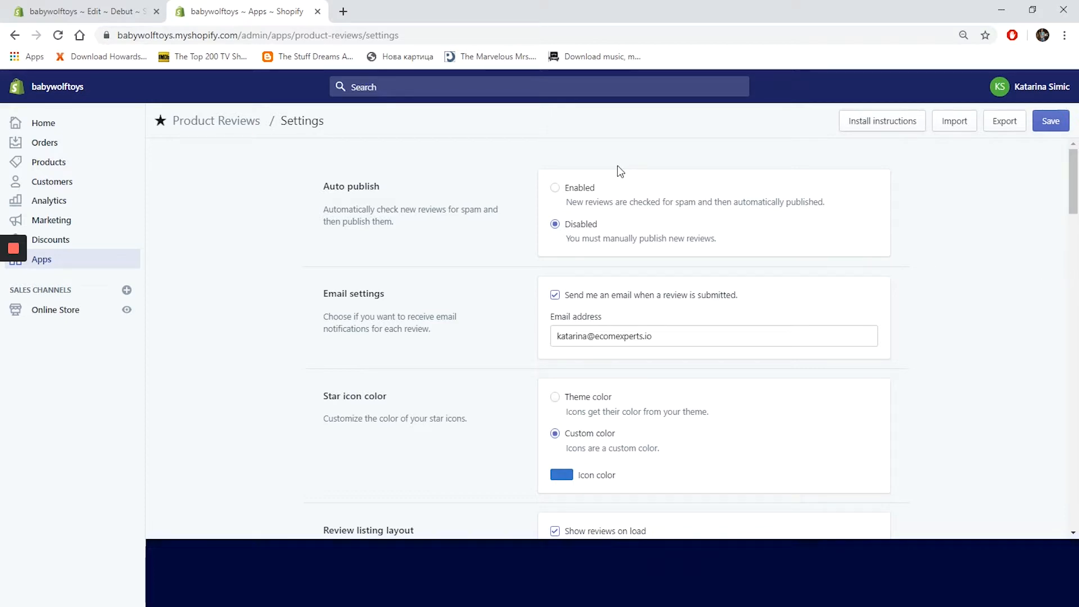
{"action": "mouse_move", "coordinate": [316, 11]}
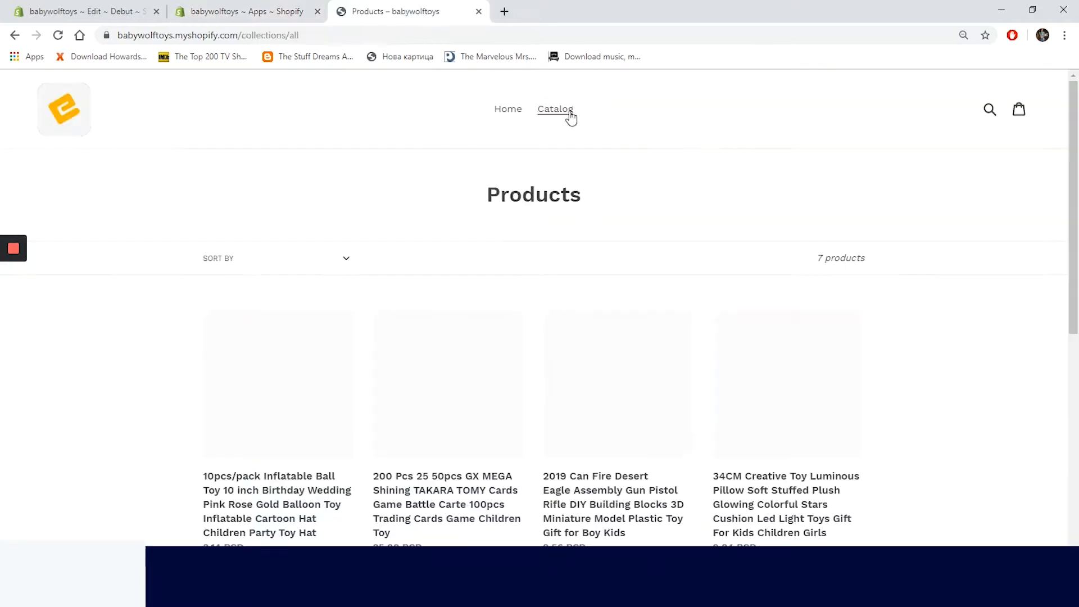
{"action": "scroll", "scroll_direction": "down", "scroll_amount": 3}
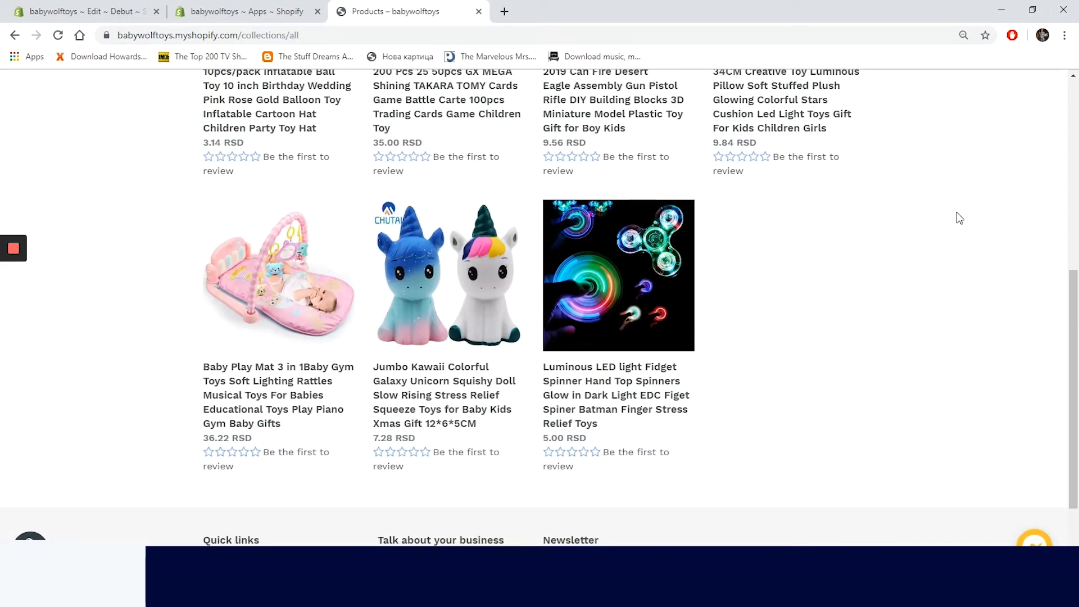
{"action": "mouse_move", "coordinate": [629, 386]}
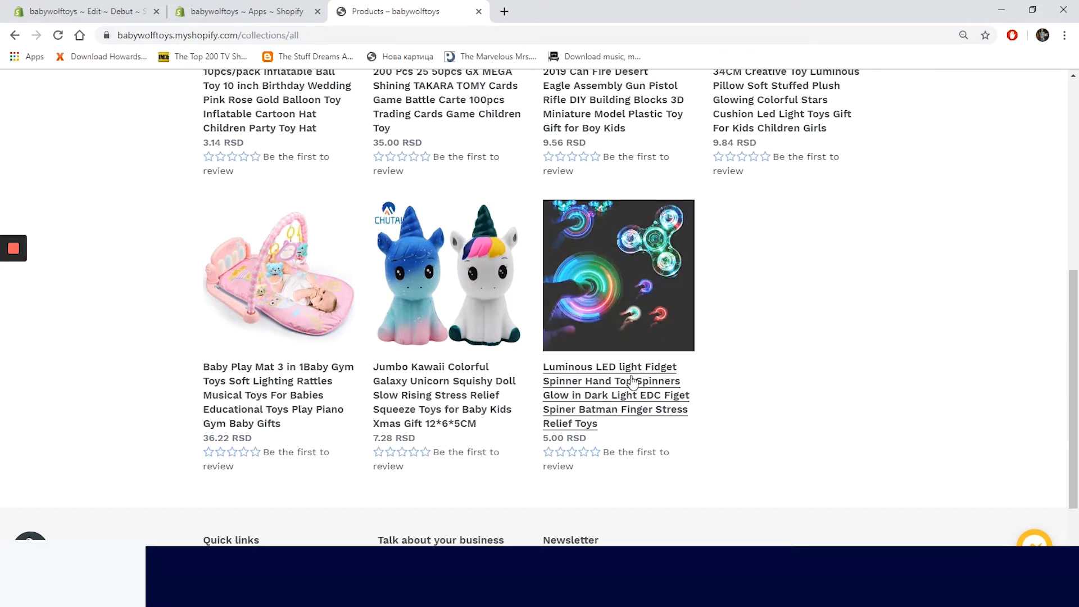
{"action": "left_click", "coordinate": [625, 381]}
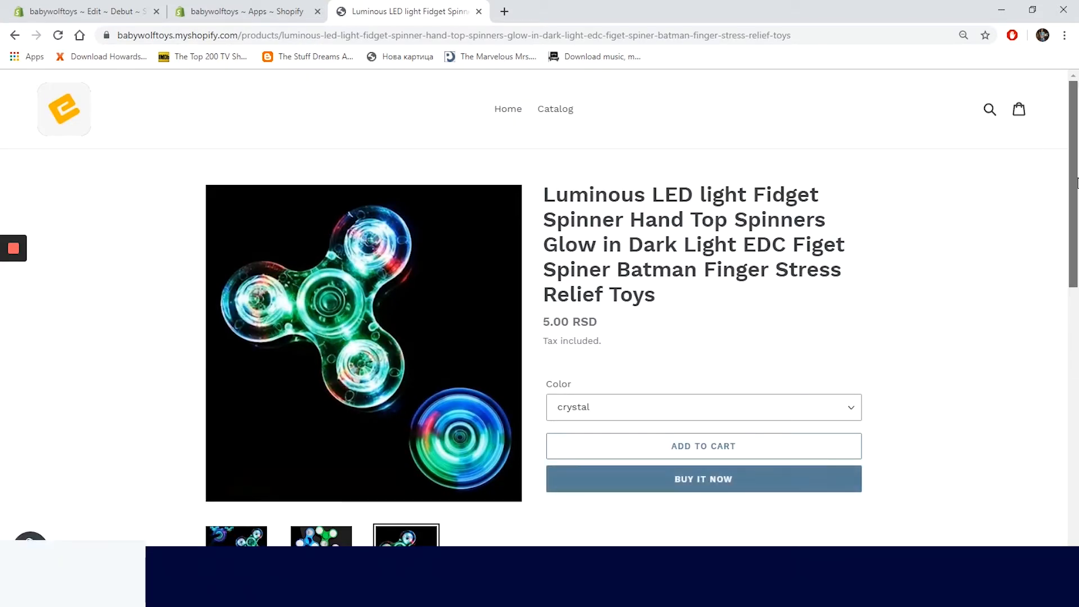
{"action": "scroll", "scroll_direction": "down", "scroll_amount": 3}
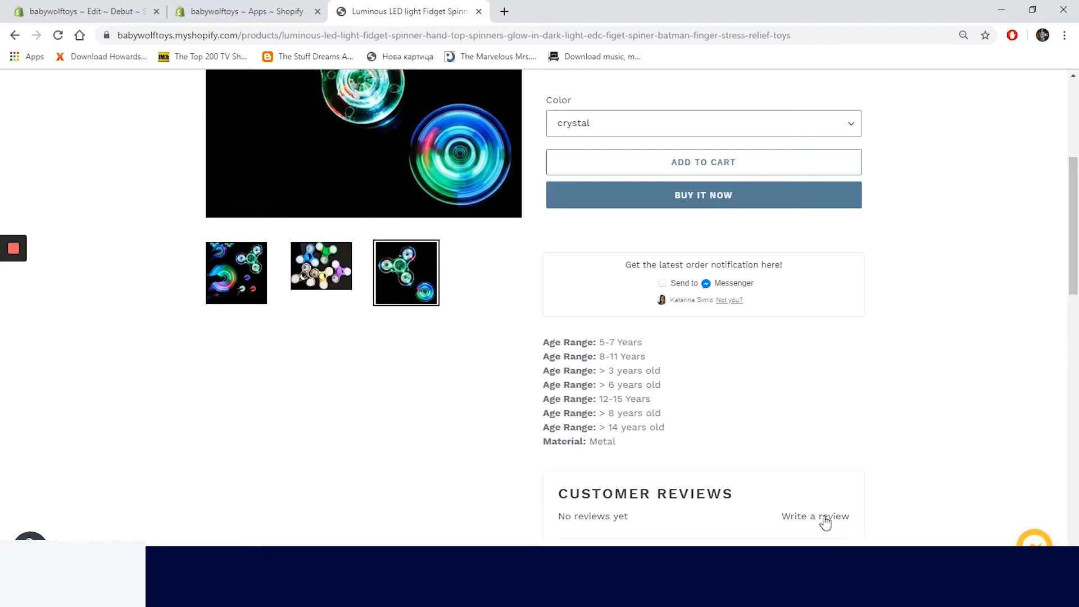
{"action": "left_click", "coordinate": [815, 516]}
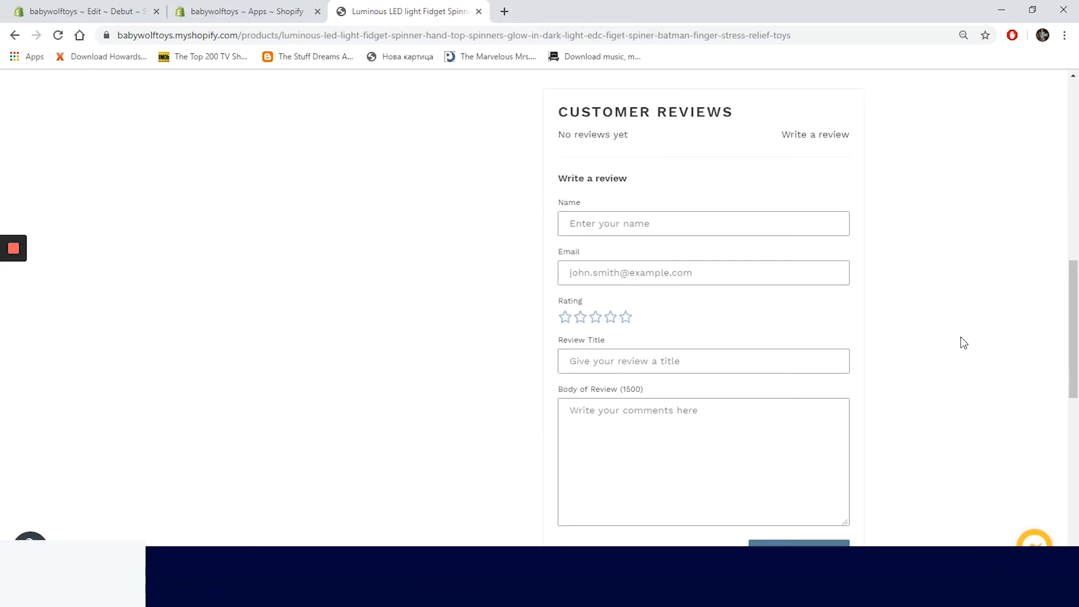
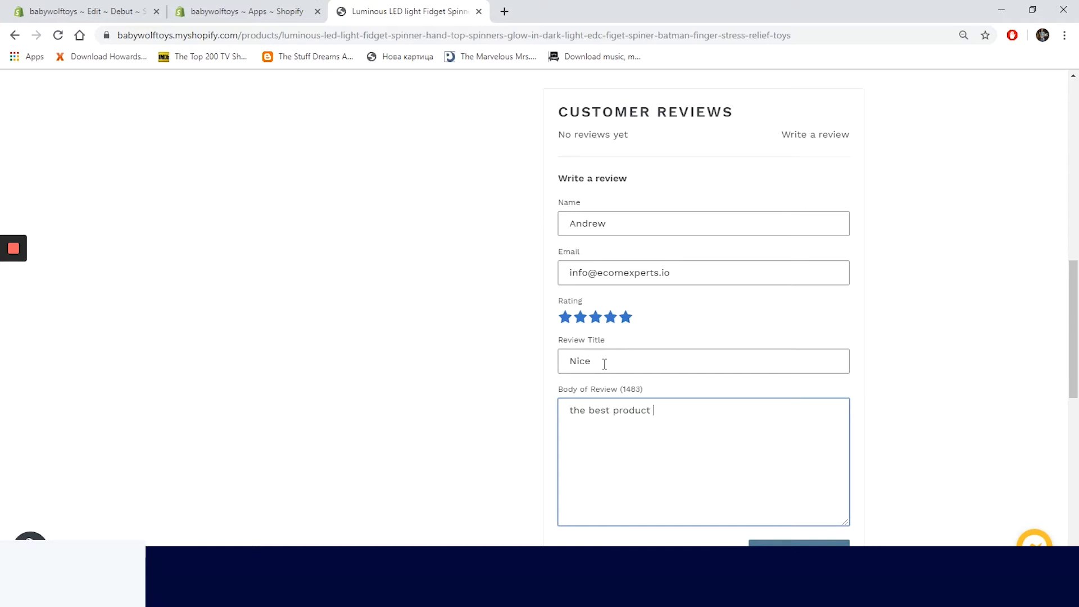
{"action": "left_click", "coordinate": [241, 12]}
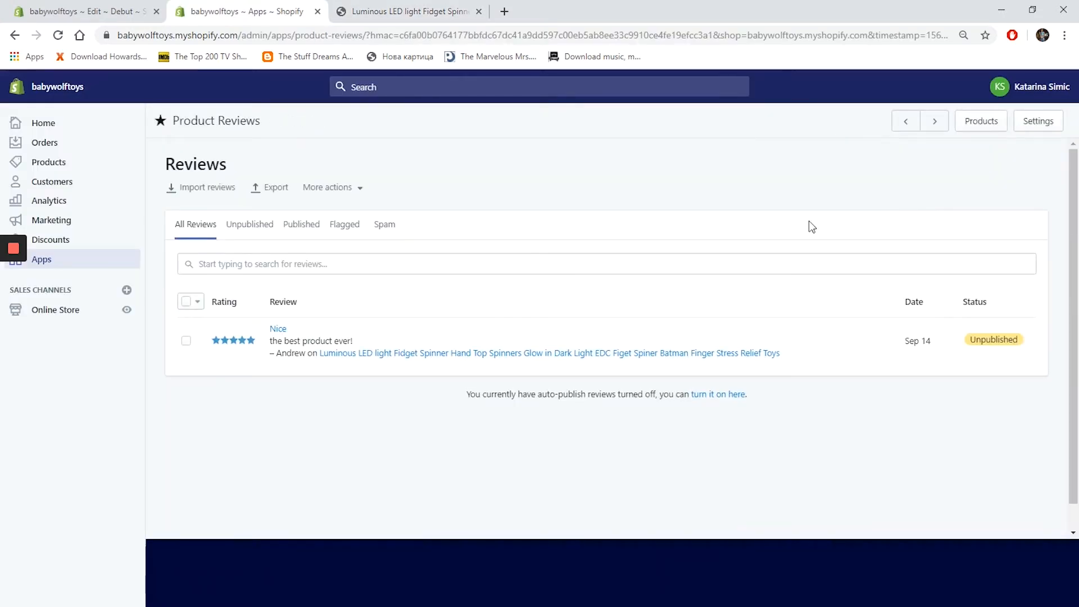
{"action": "mouse_move", "coordinate": [742, 413]}
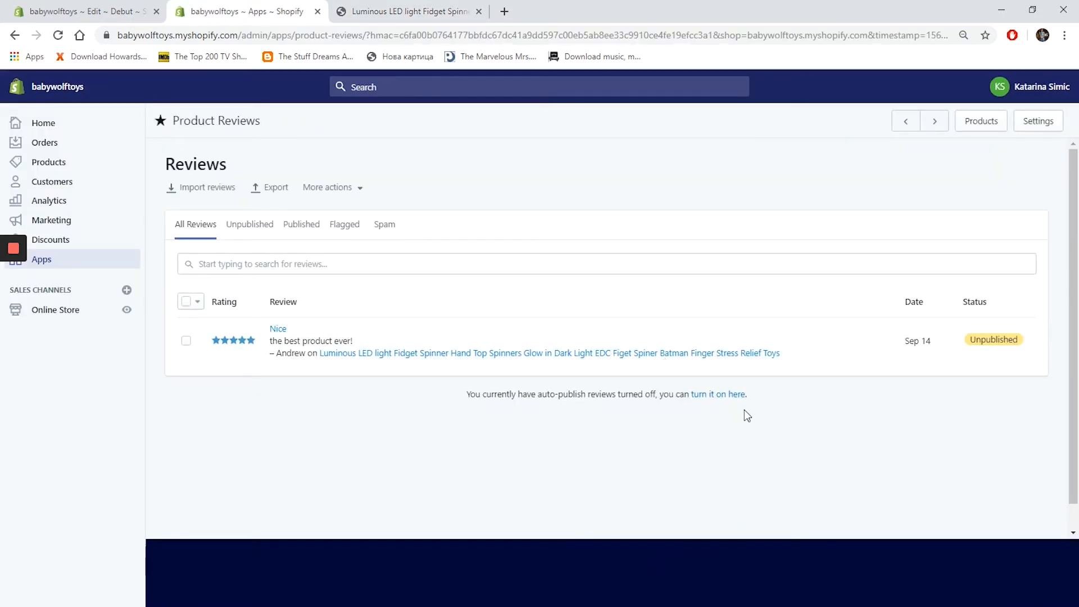